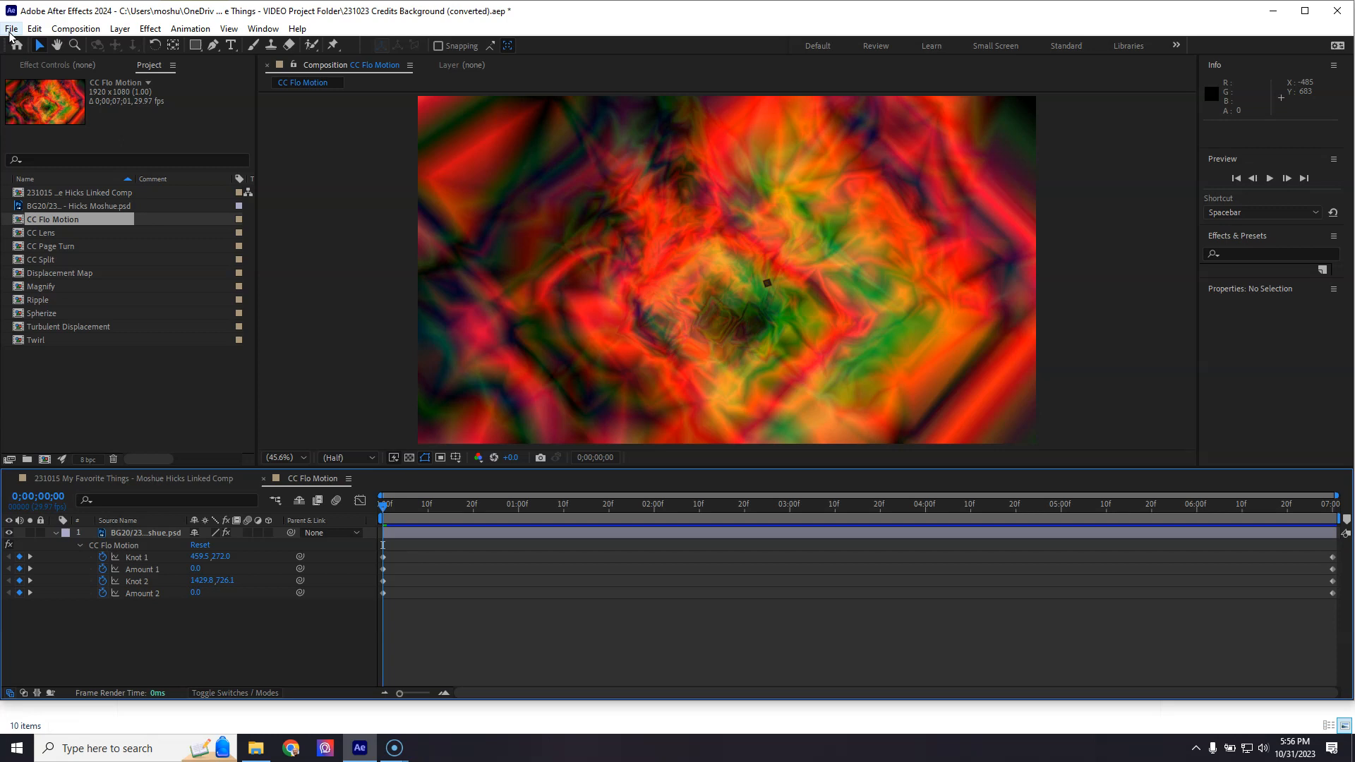
# - Send the CC Flo Motion composition to the Adobe Media Encoder queue via File > Export
pyautogui.click(8, 28)
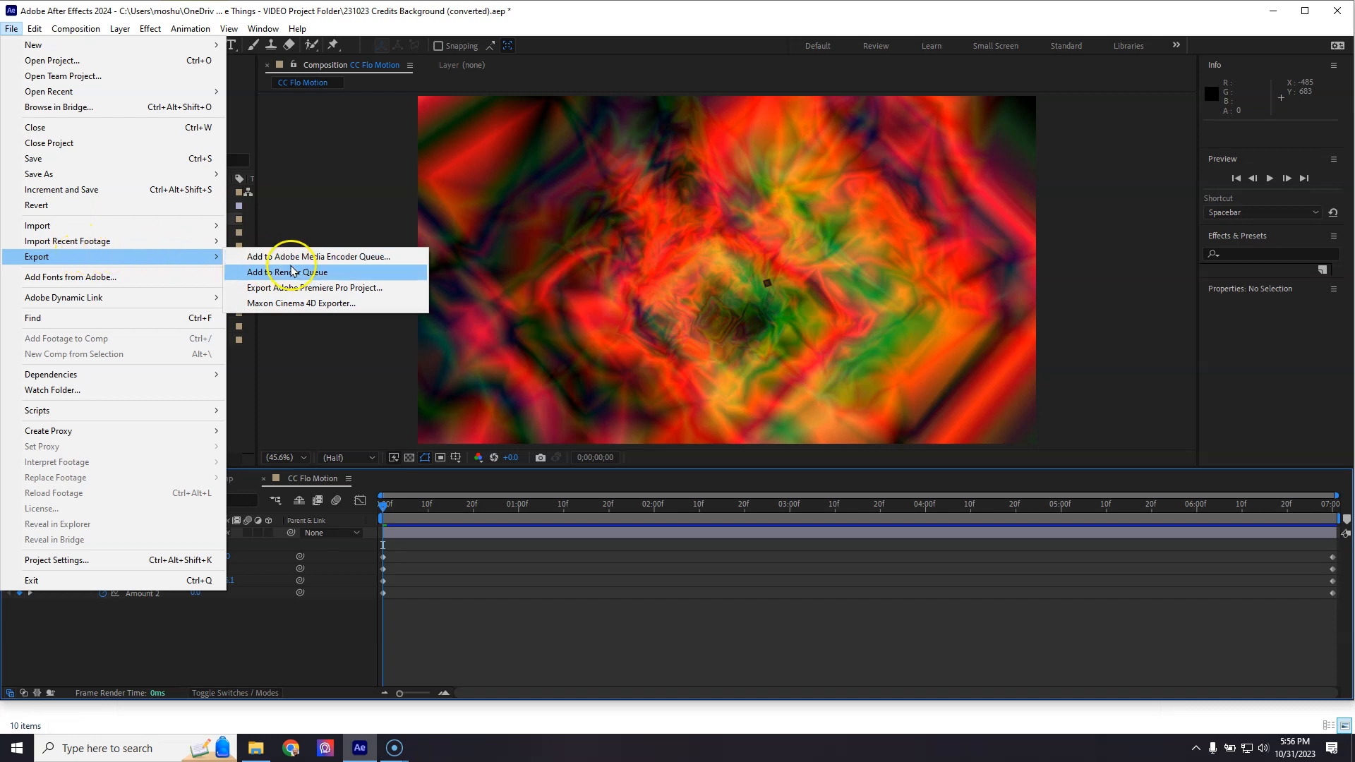
pyautogui.moveTo(342, 255)
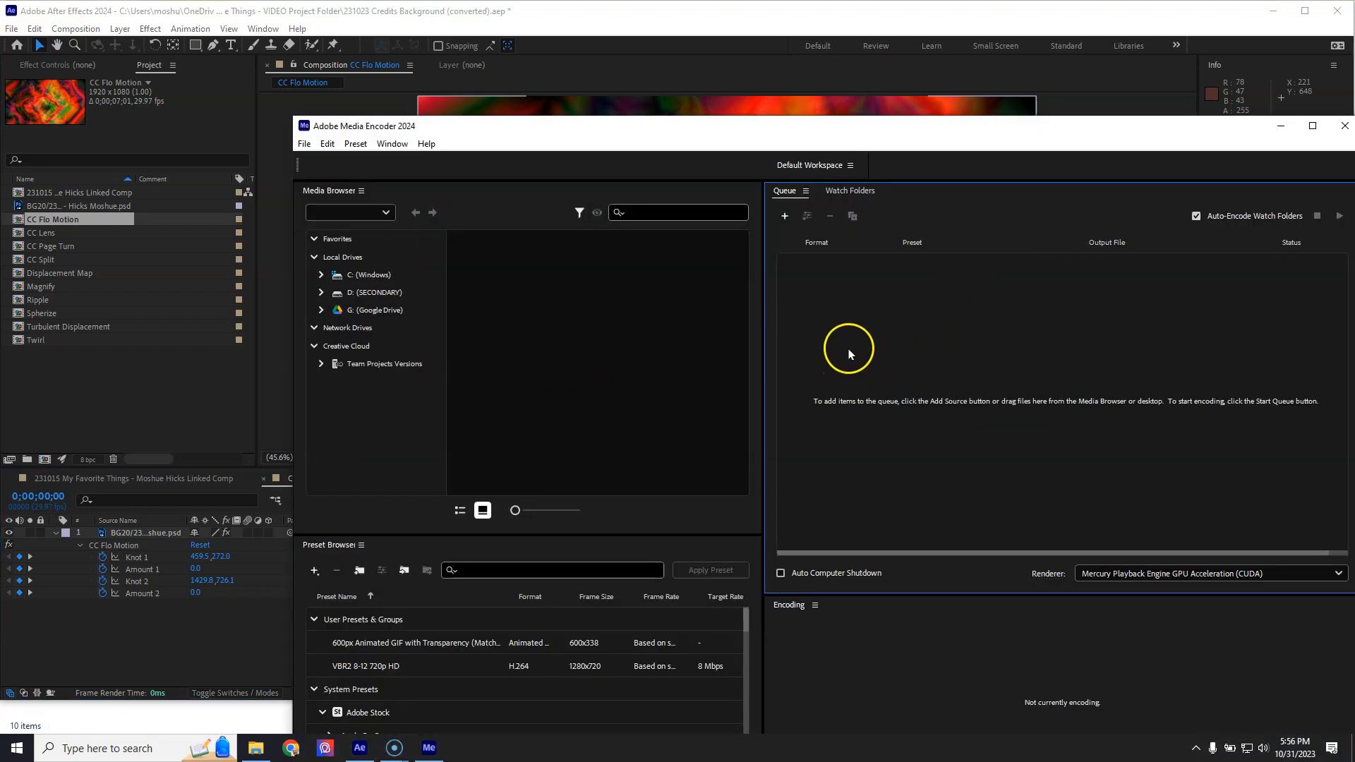
pyautogui.moveTo(1008, 135)
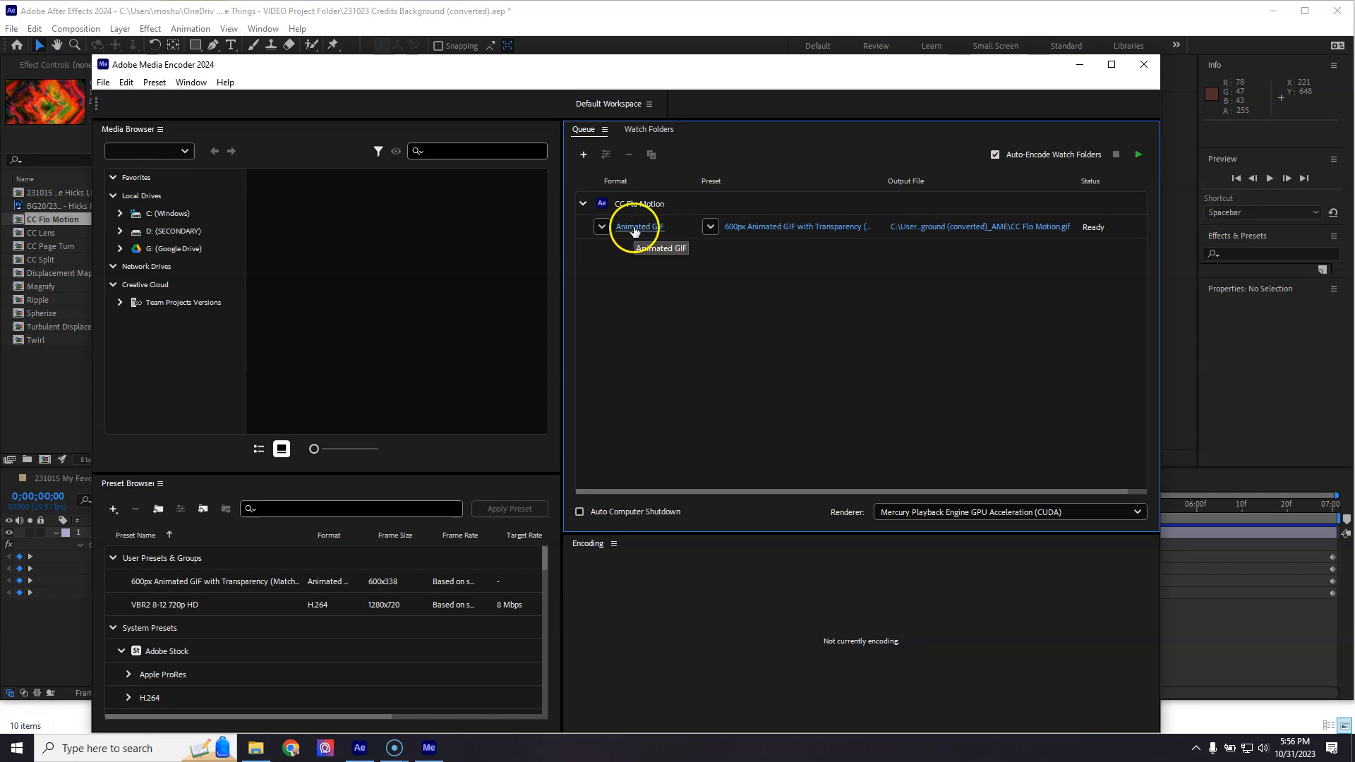
# - In CC Flo Motion's Export Settings keep Format Animated GIF and switch Preset to Custom
pyautogui.click(636, 226)
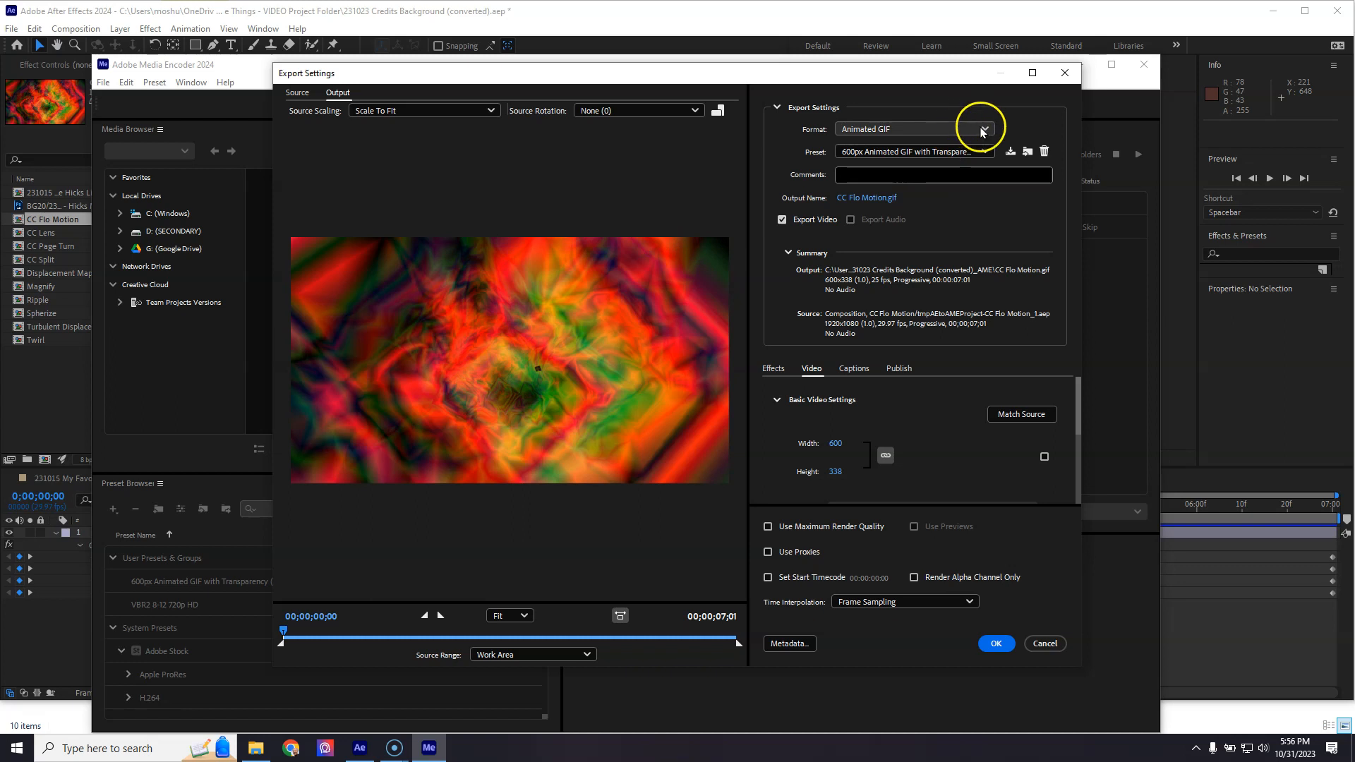
pyautogui.click(984, 128)
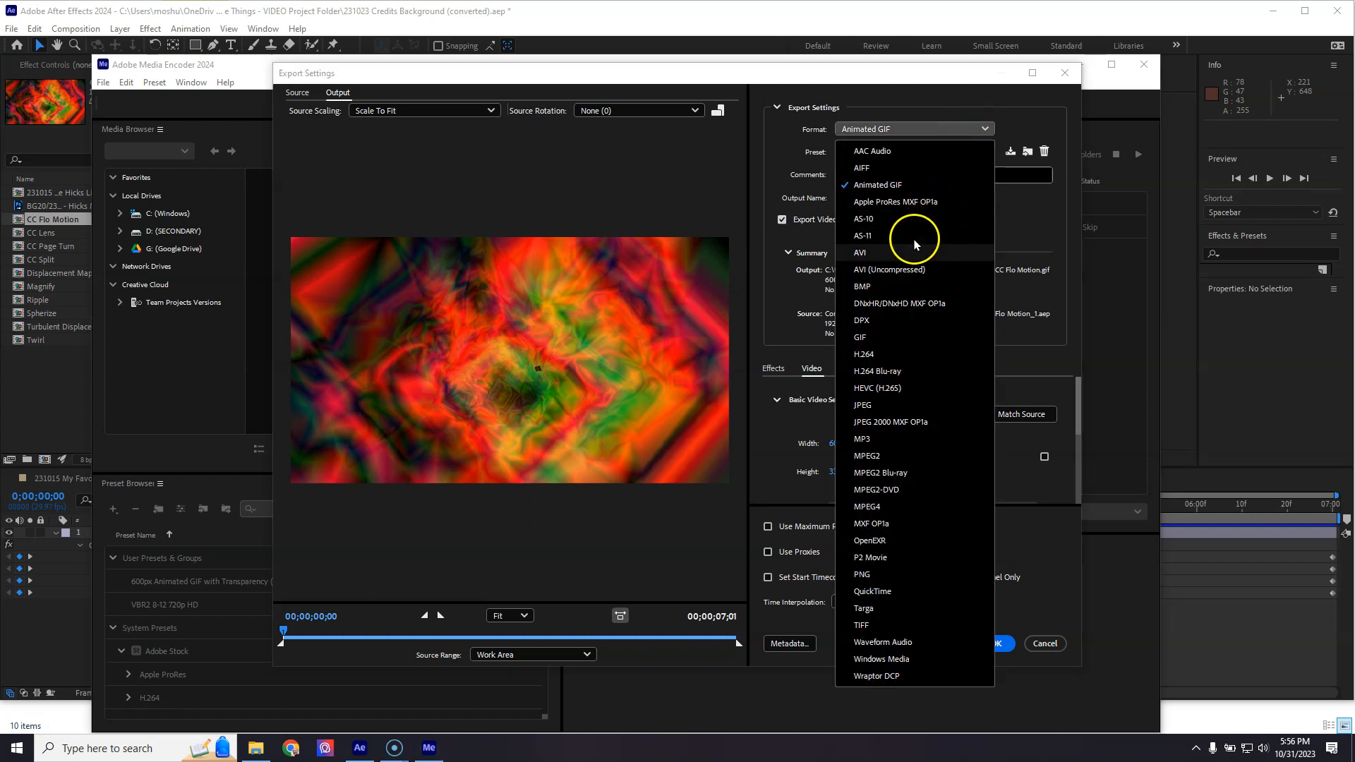
pyautogui.moveTo(870, 356)
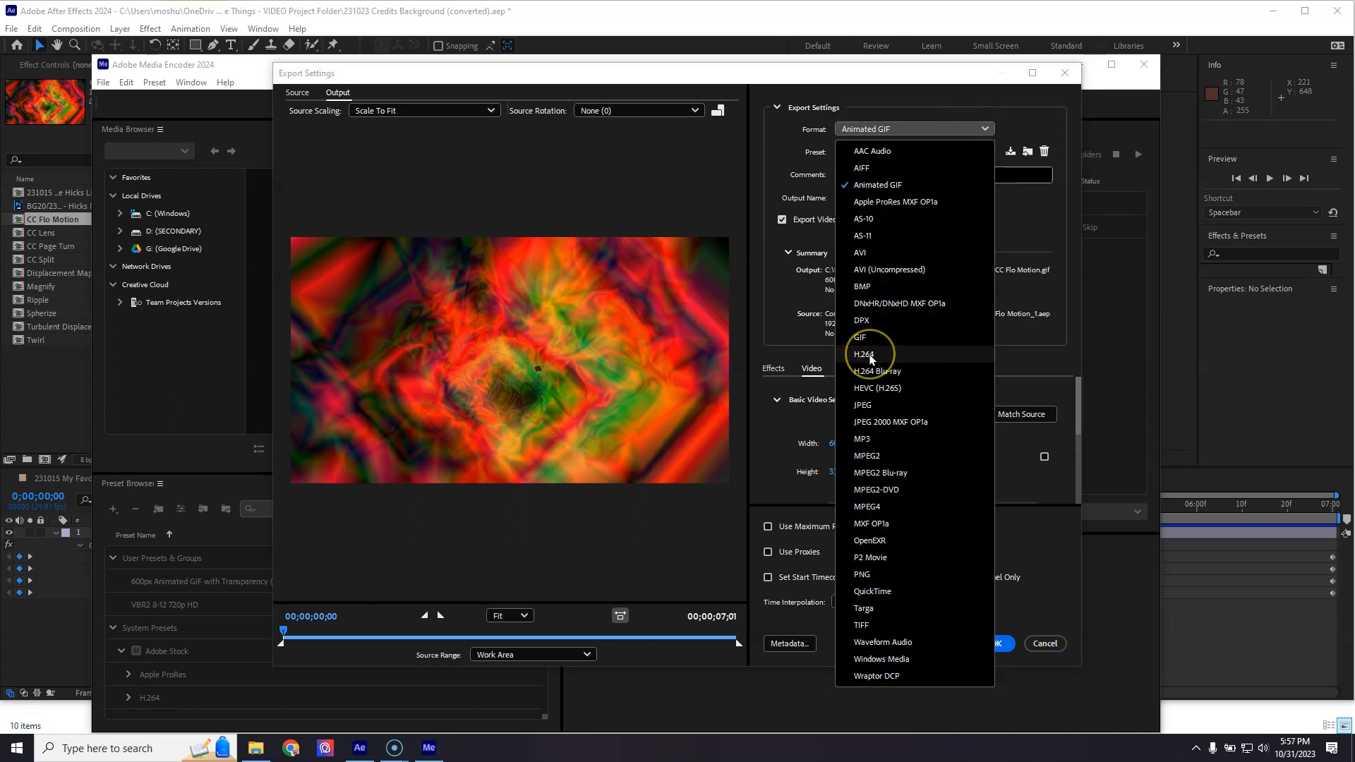
pyautogui.moveTo(889, 184)
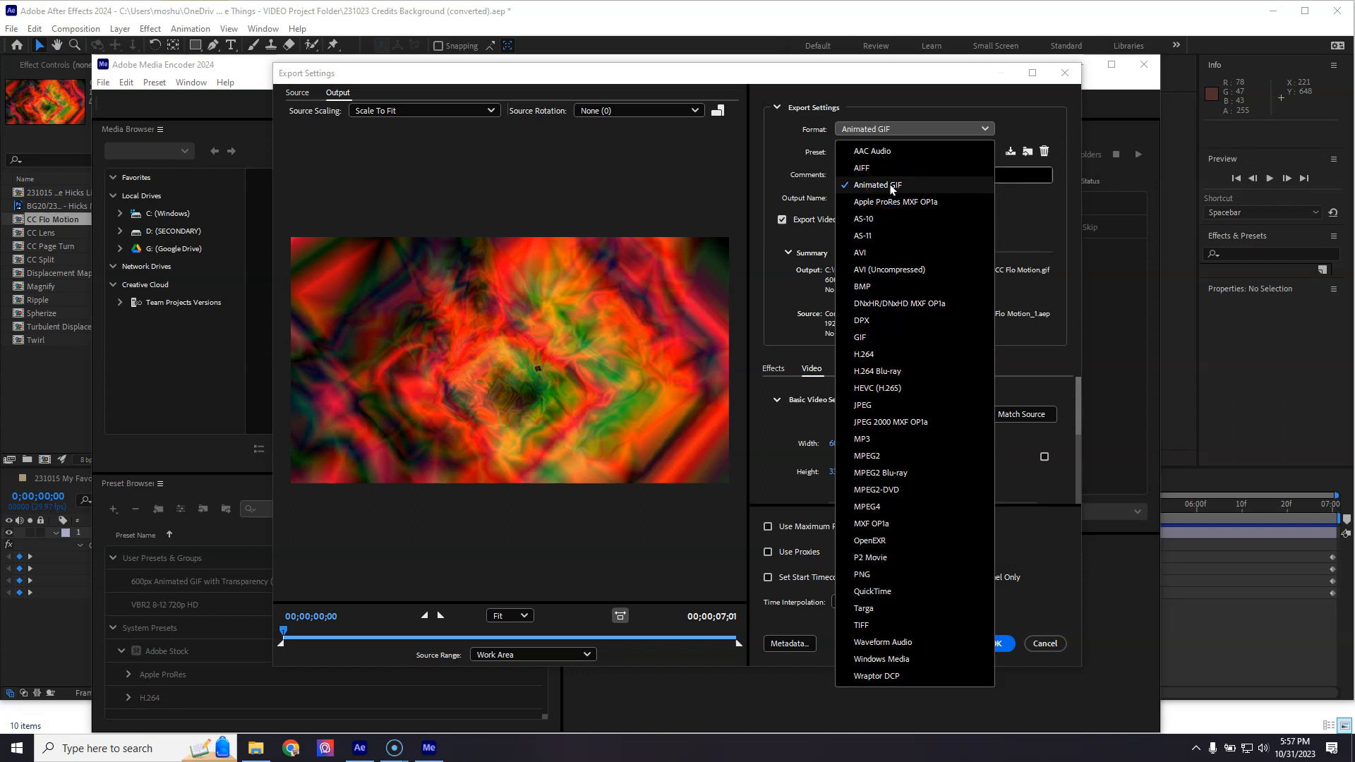
pyautogui.click(877, 183)
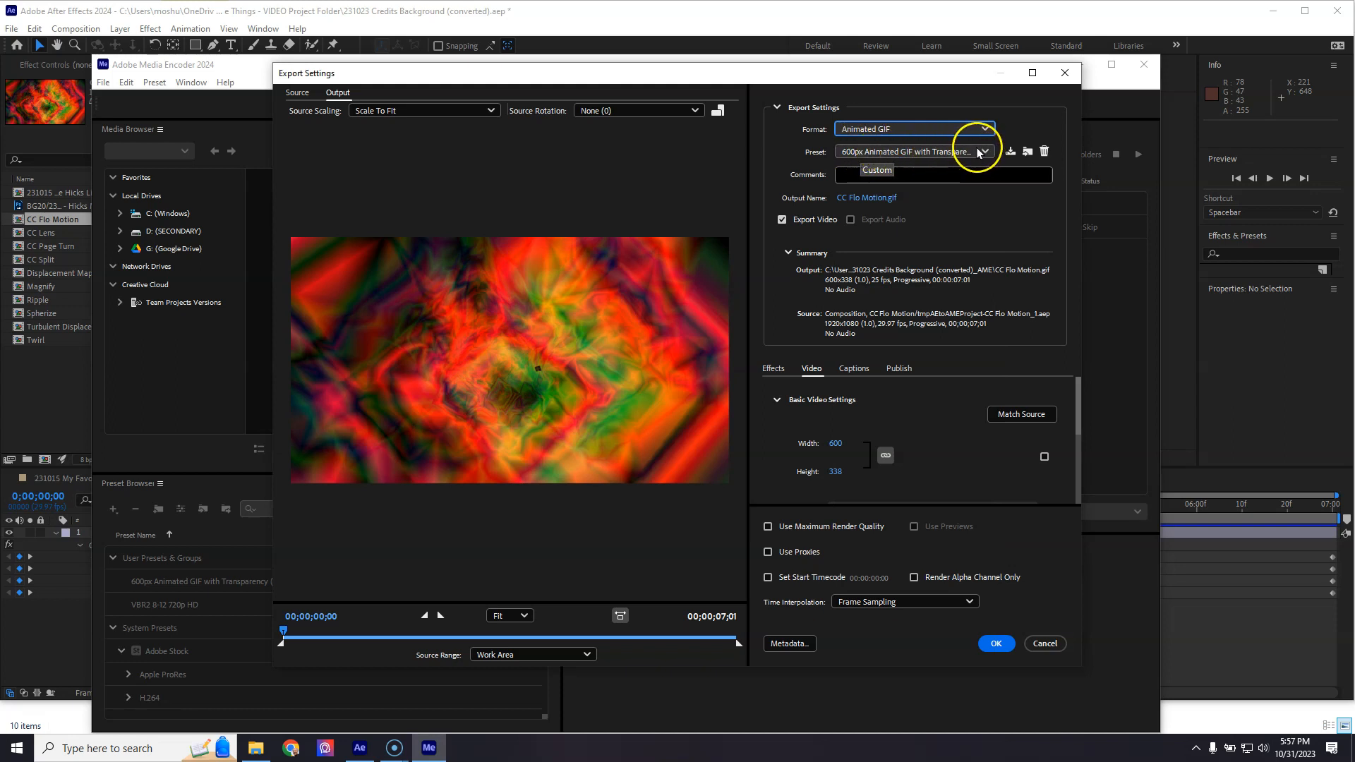
pyautogui.click(983, 151)
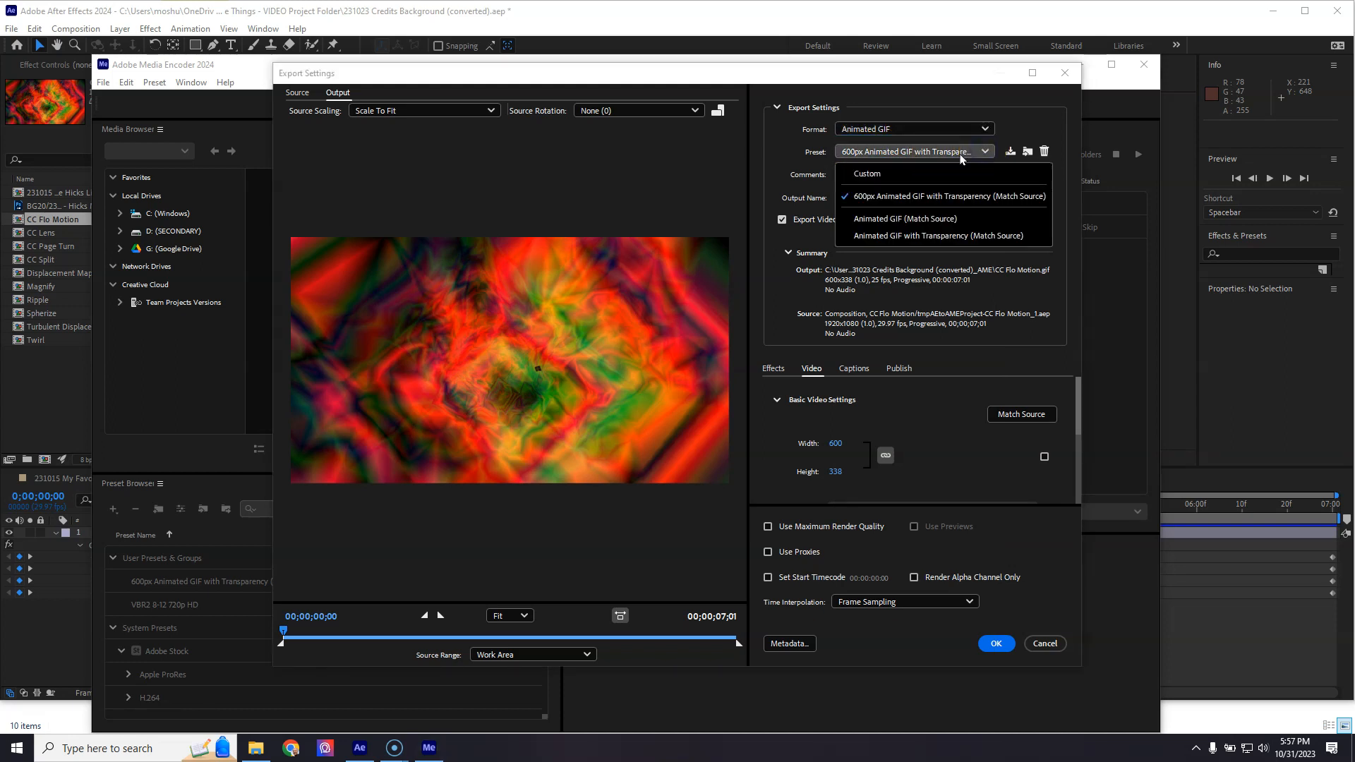
pyautogui.moveTo(878, 175)
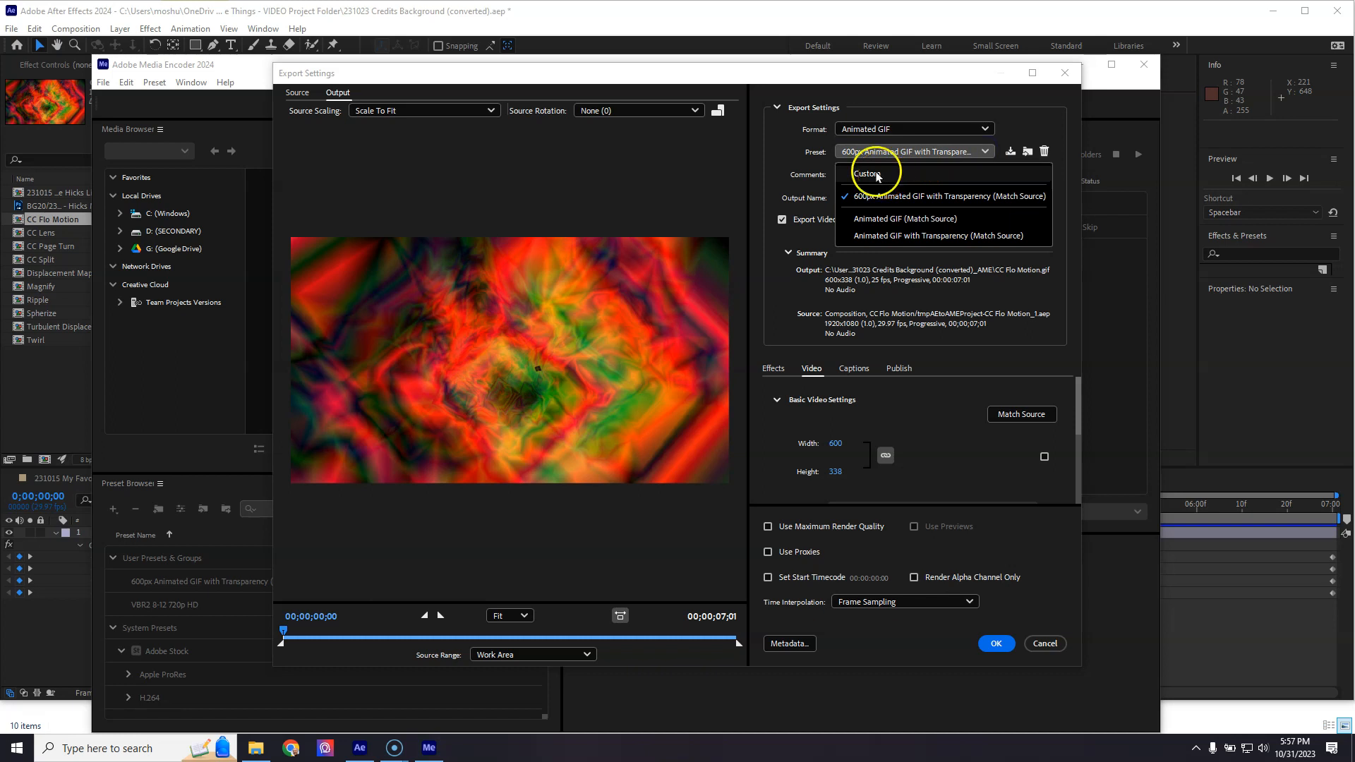
pyautogui.click(870, 172)
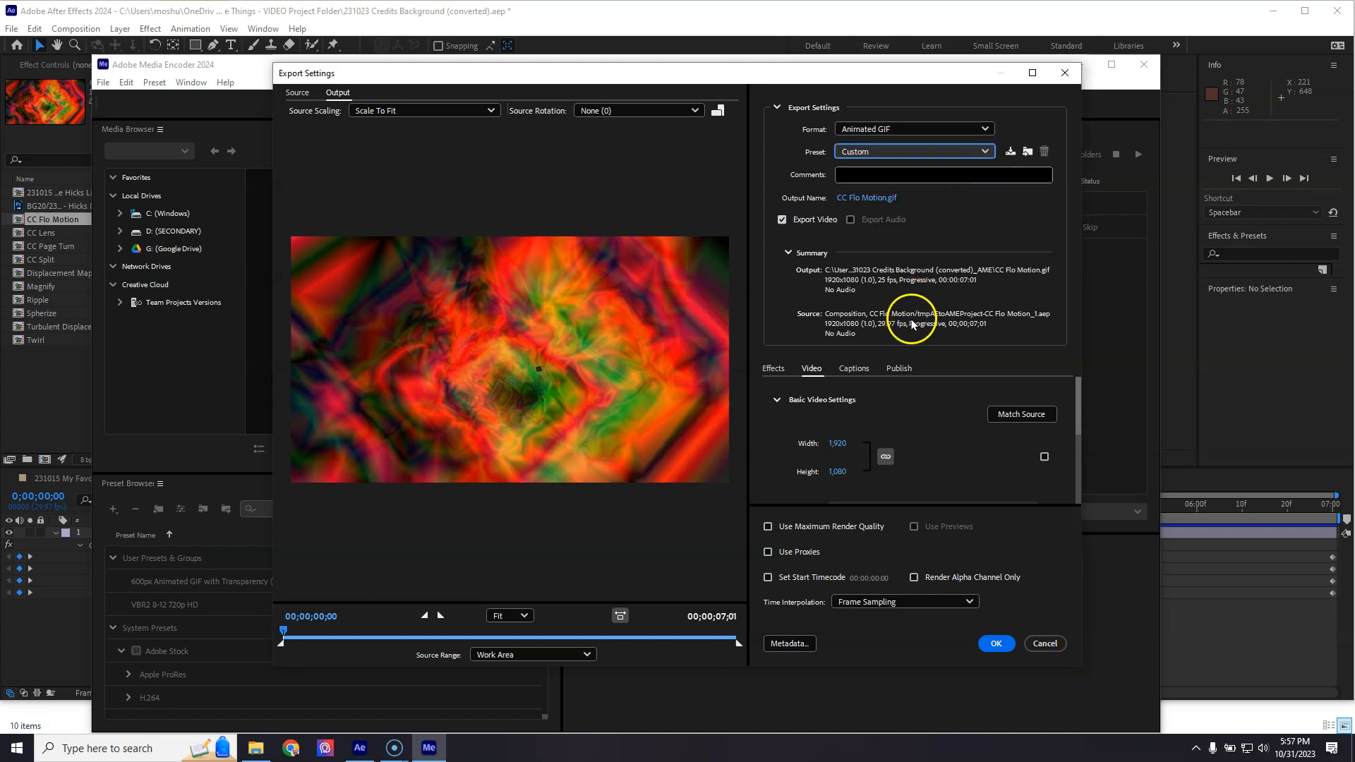
pyautogui.moveTo(861, 279)
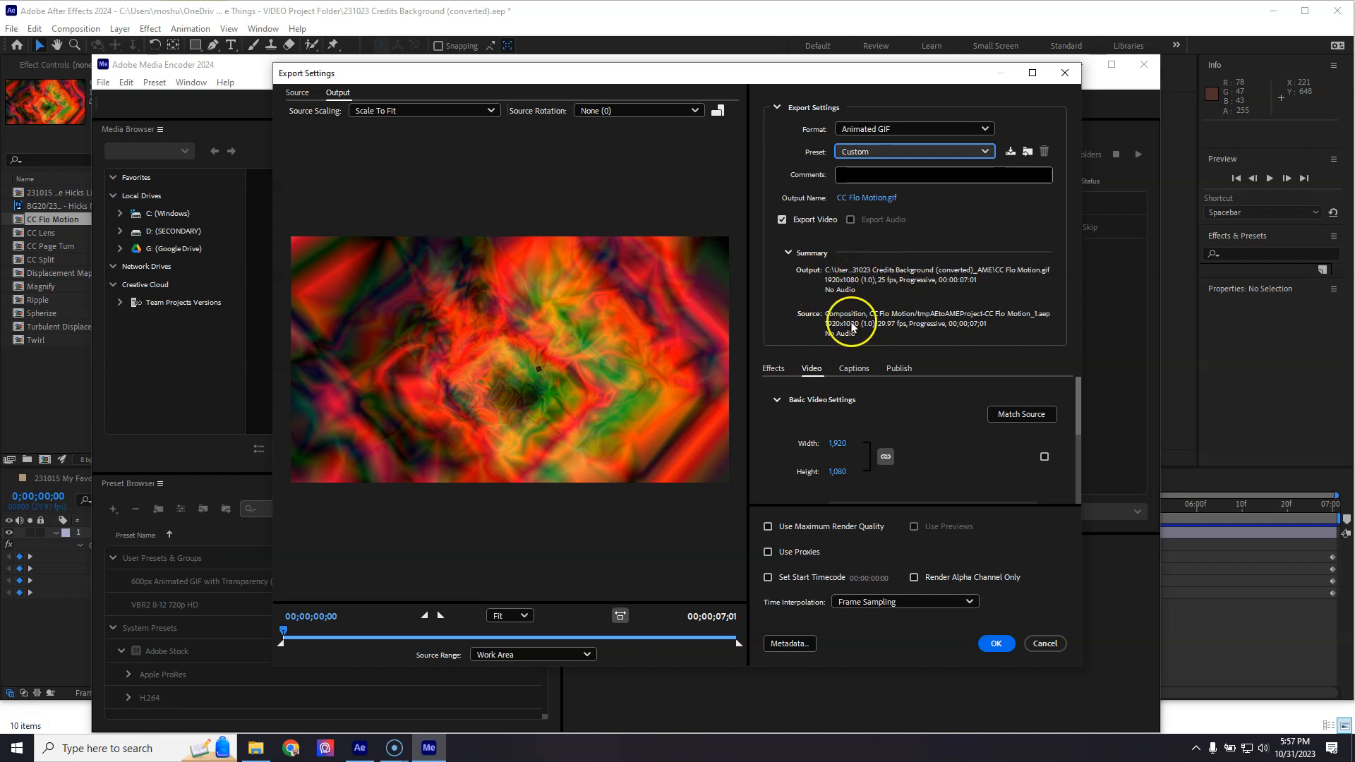
pyautogui.moveTo(868, 291)
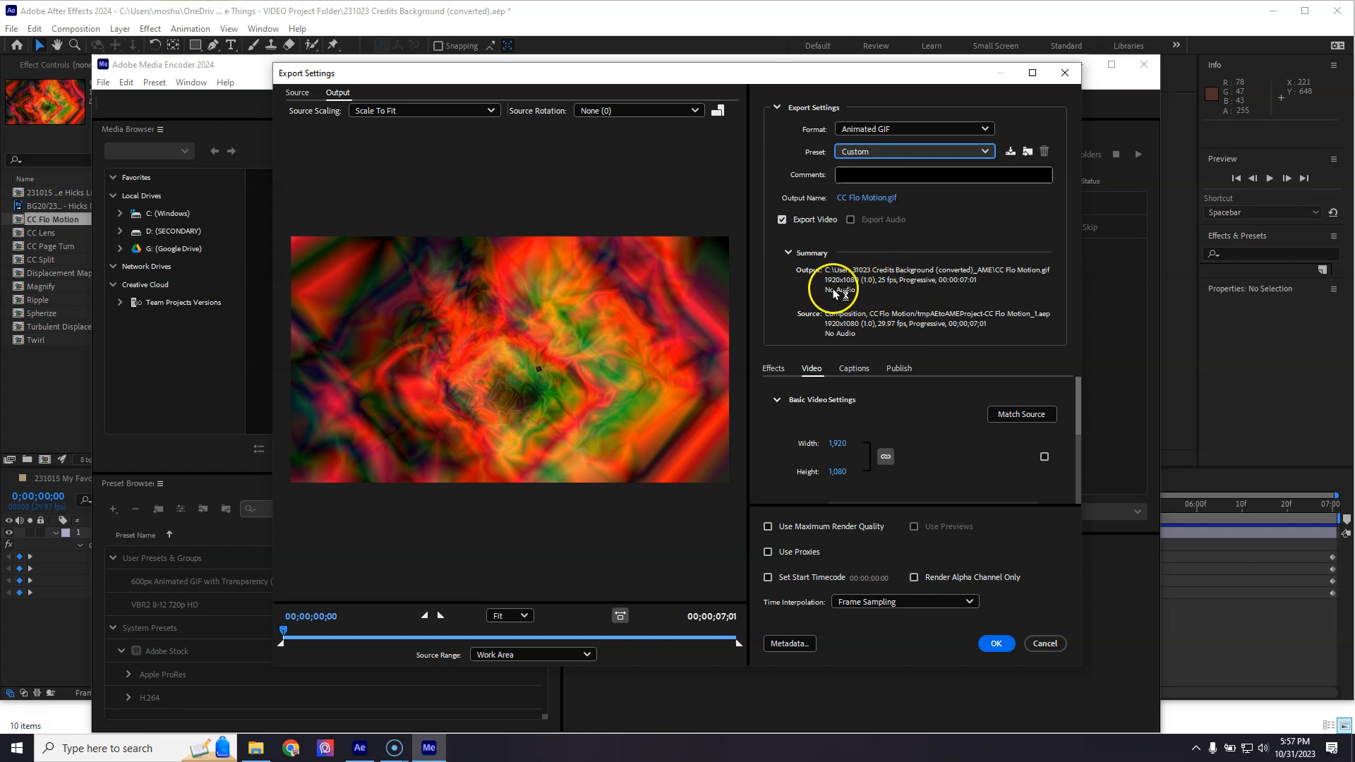
pyautogui.moveTo(831, 299)
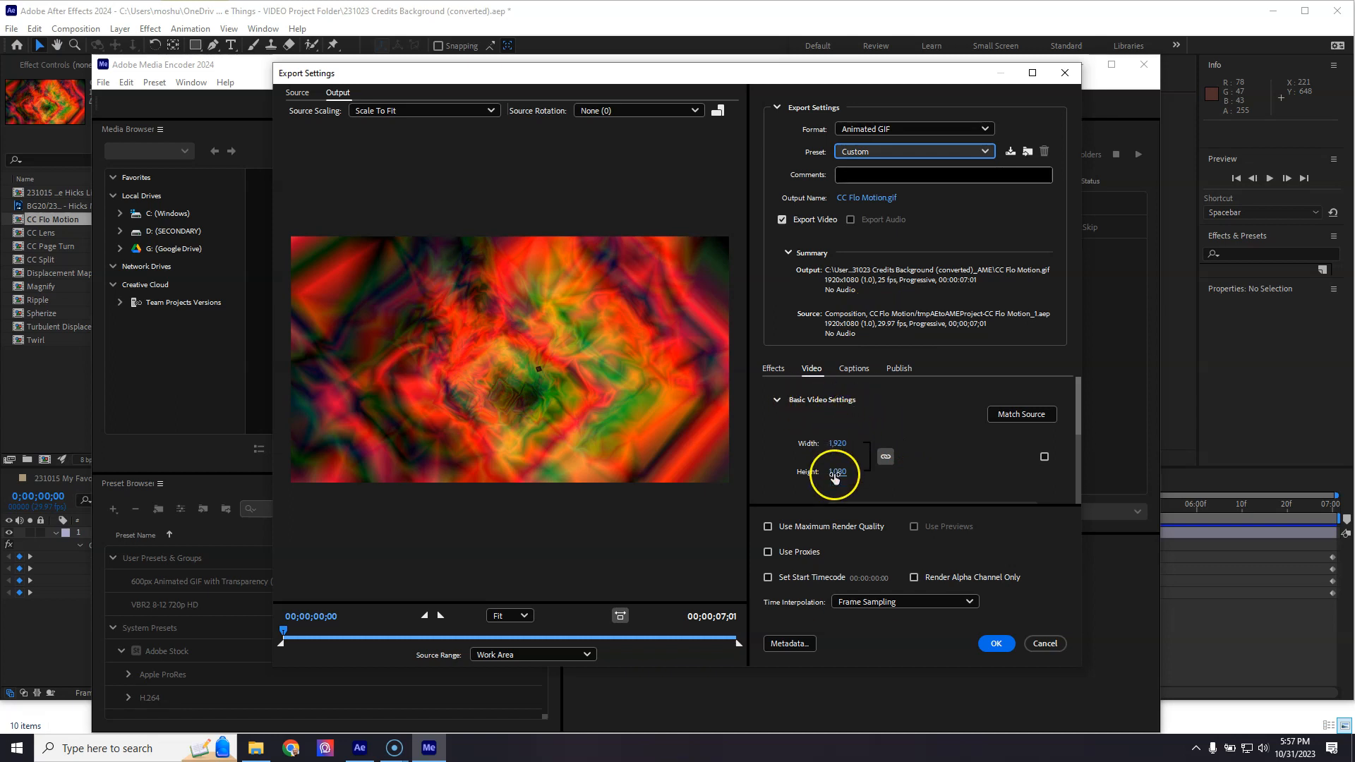
# - Override the frame size to 600 wide so height becomes 338, then confirm back to the queue
pyautogui.click(1044, 458)
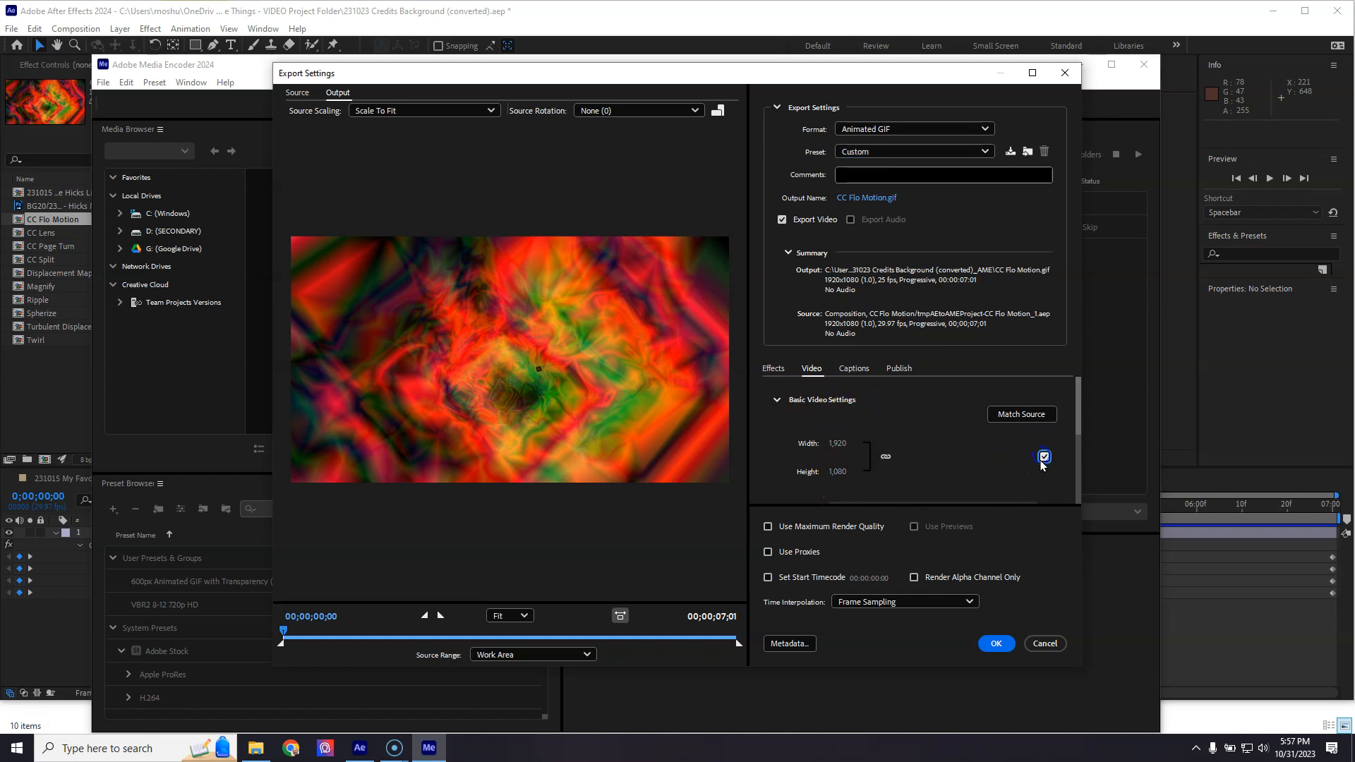
pyautogui.click(1021, 415)
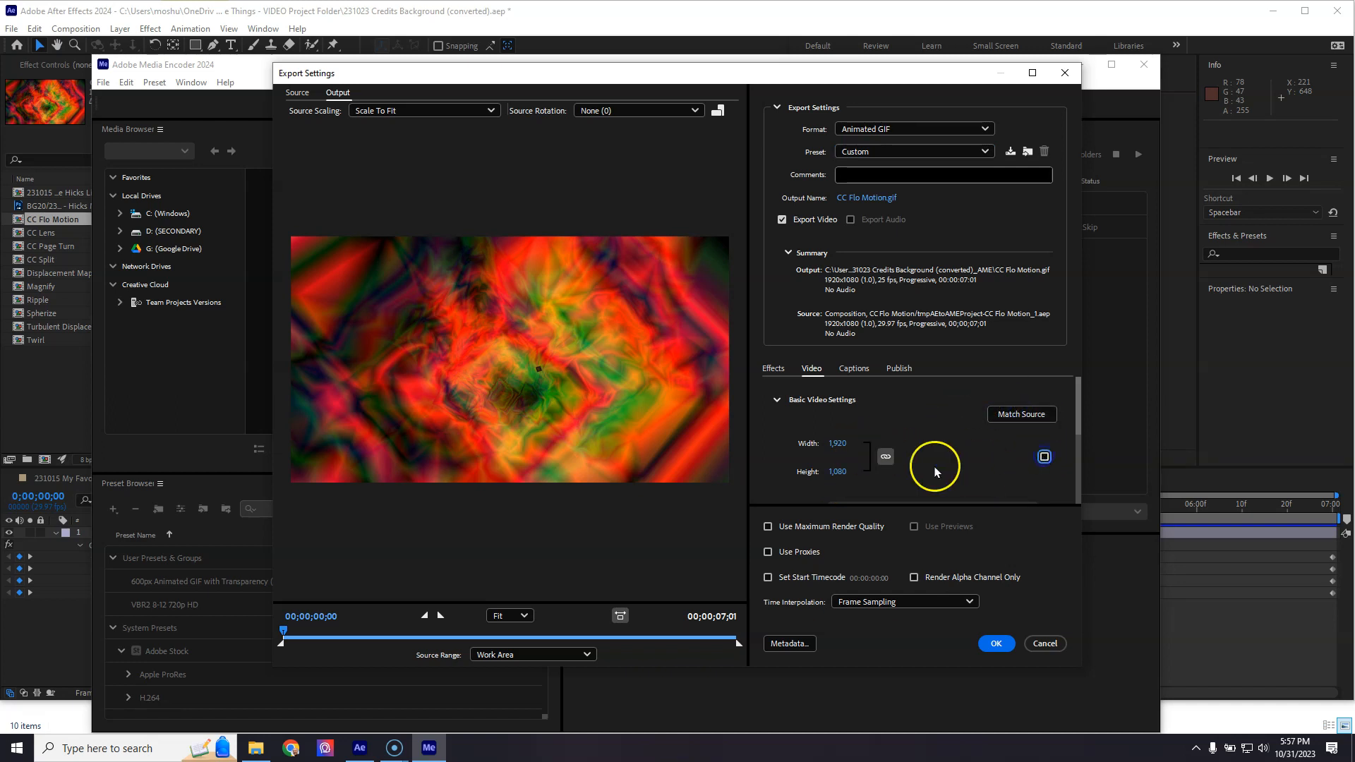
pyautogui.click(844, 442)
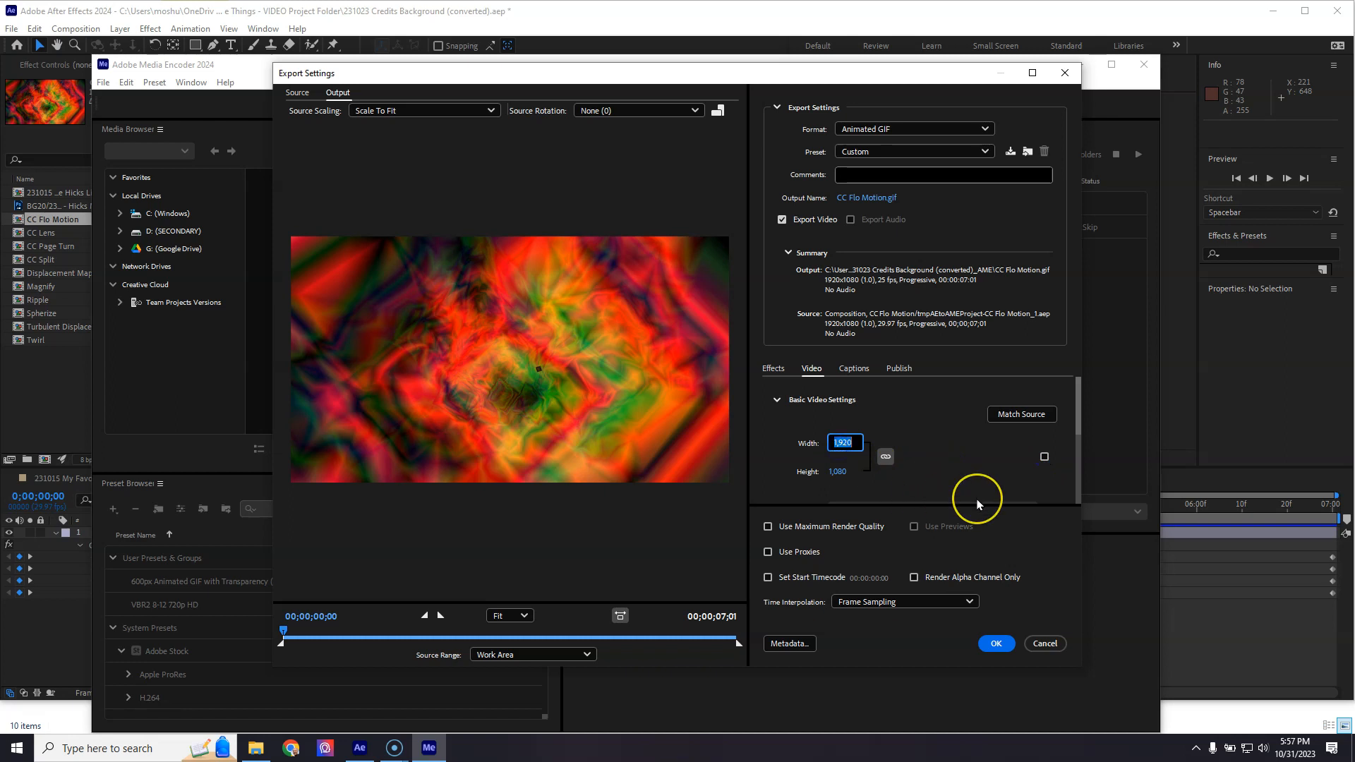
pyautogui.moveTo(978, 504)
pyautogui.write('6')
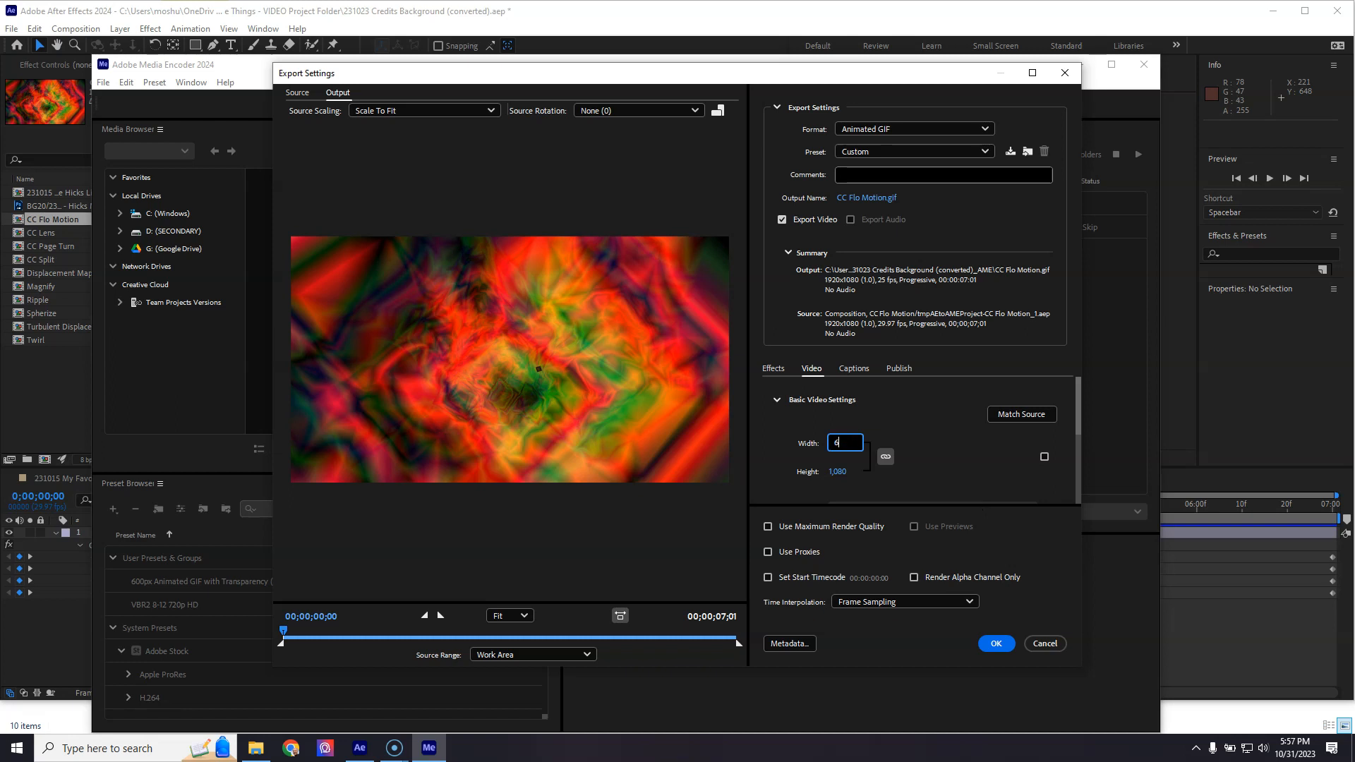
pyautogui.write('00')
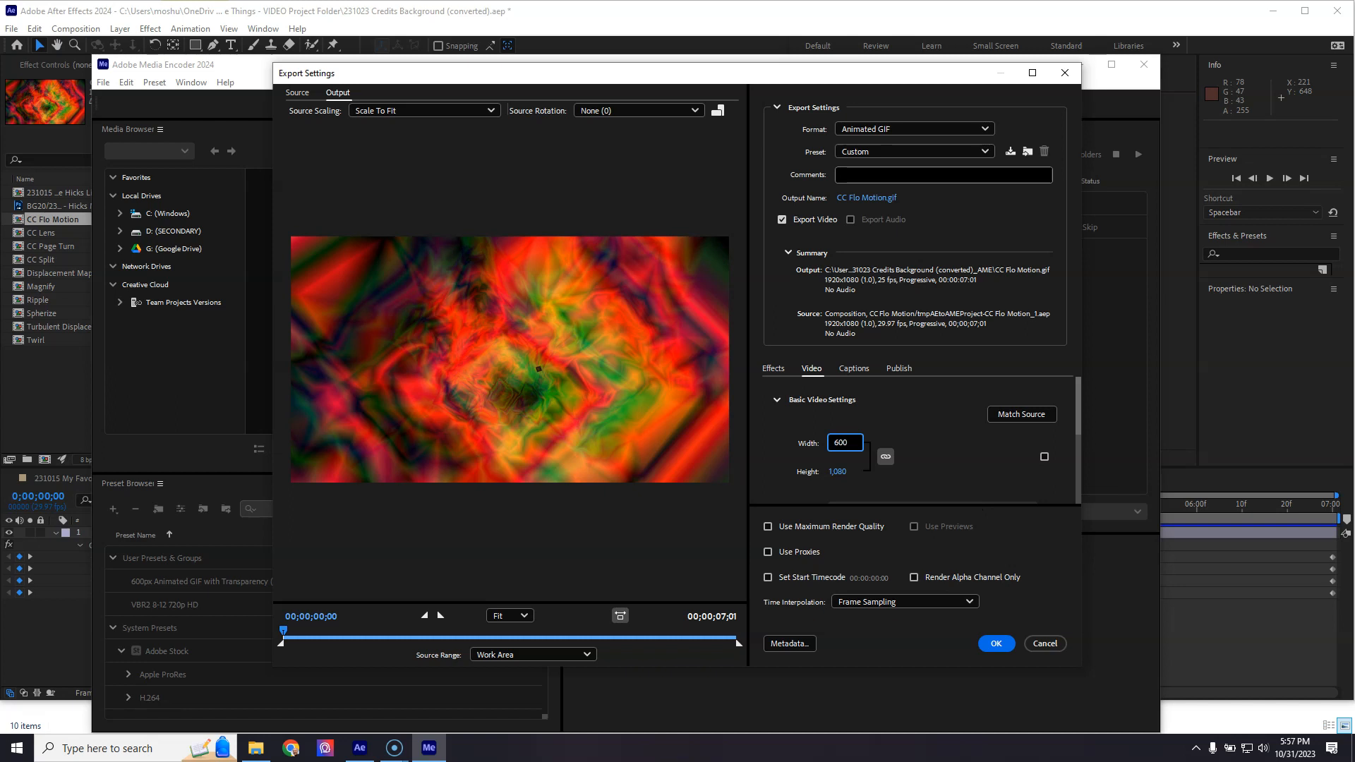
pyautogui.moveTo(927, 458)
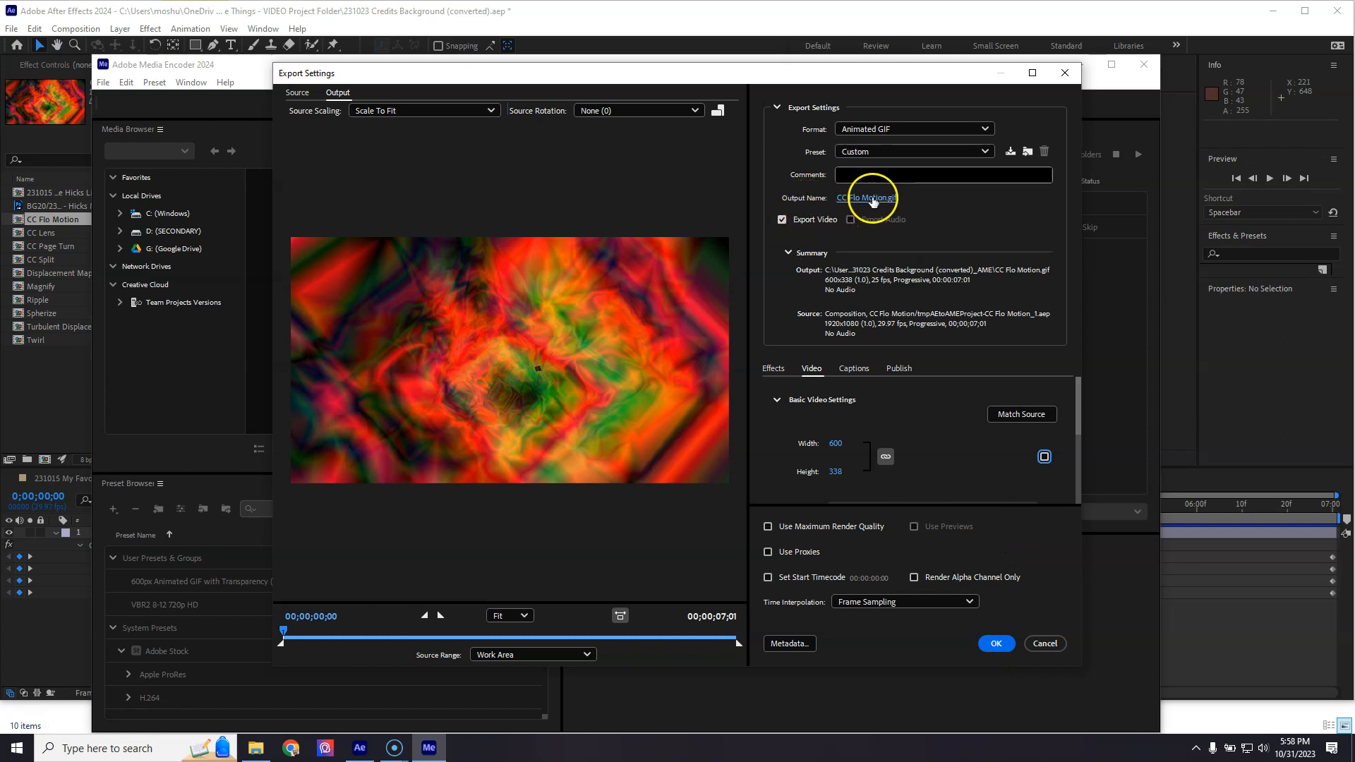
pyautogui.moveTo(873, 202)
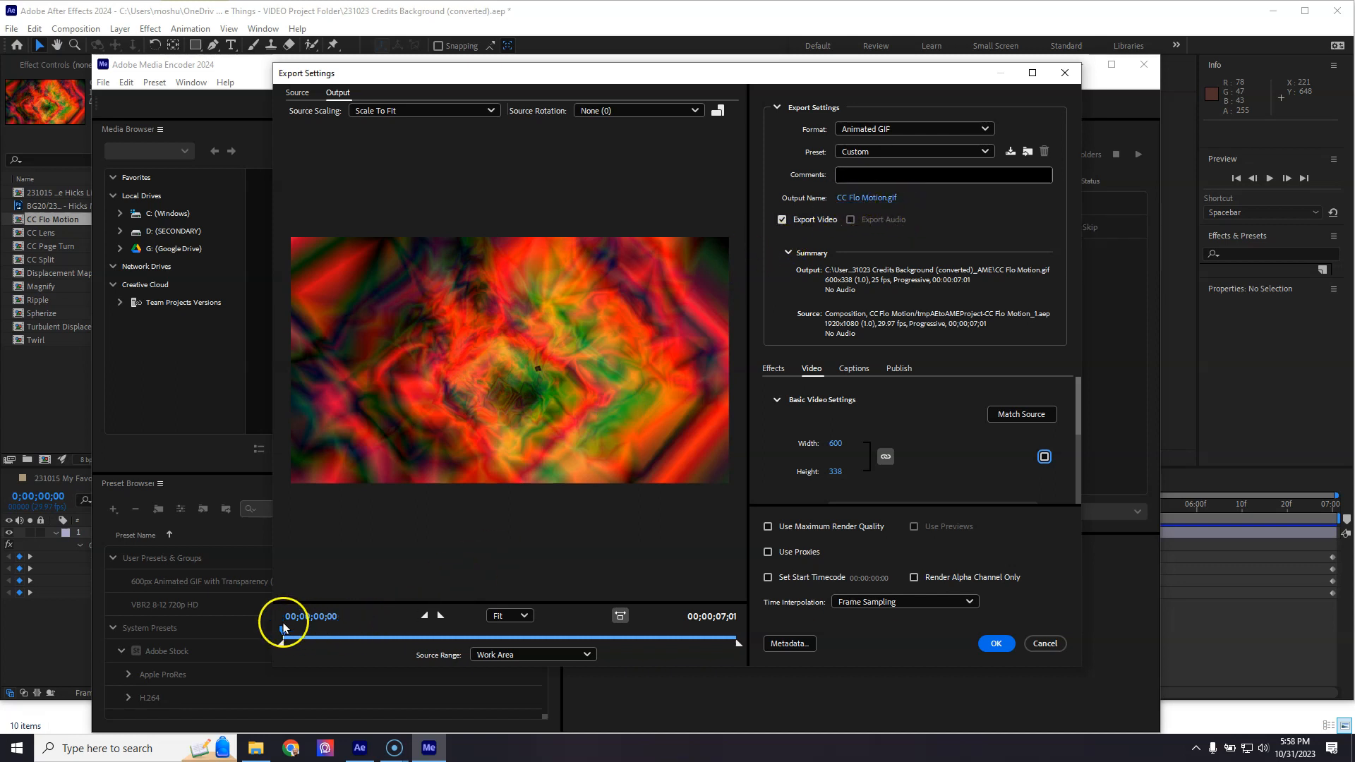
pyautogui.moveTo(285, 641); pyautogui.dragTo(549, 641)
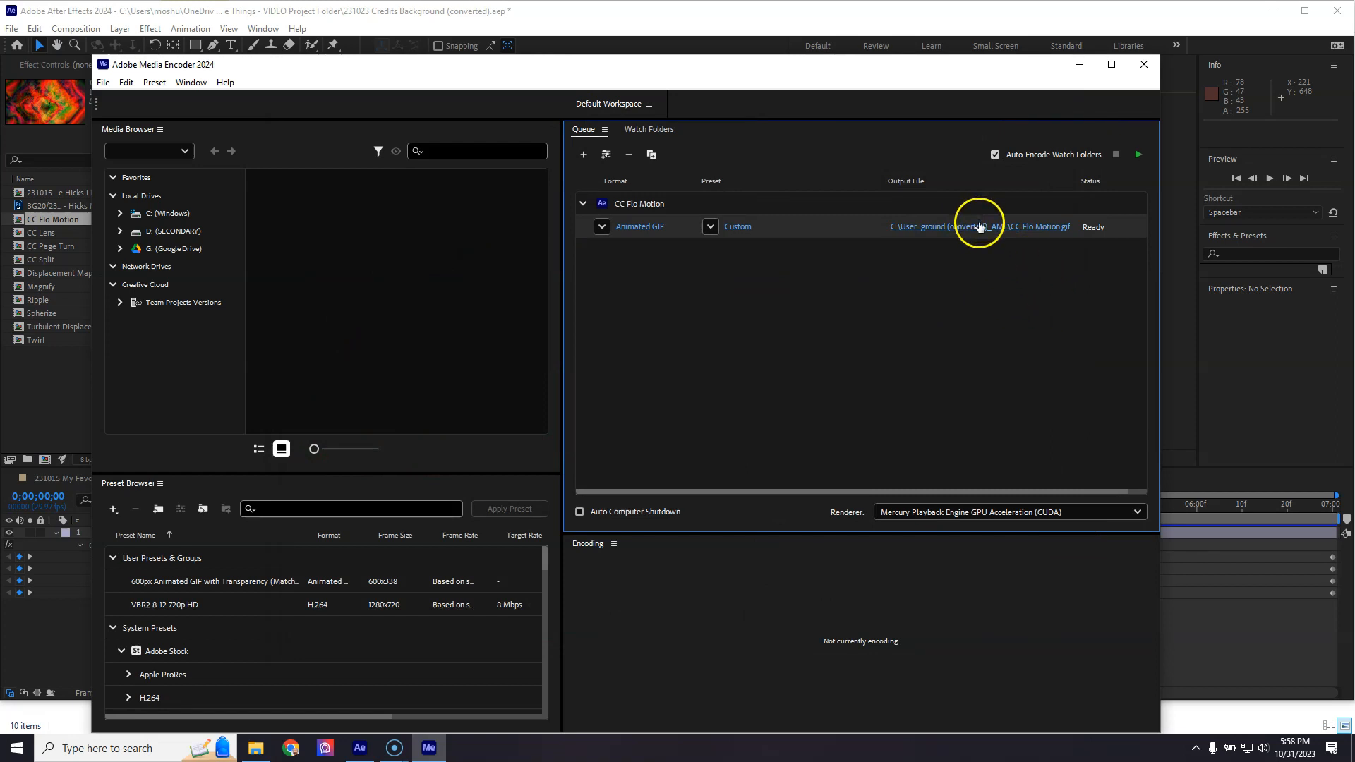
# - Save the output as 231031 CC Flo Motion.gif in the 230925 Digital Portfolio Project Folder
pyautogui.click(979, 225)
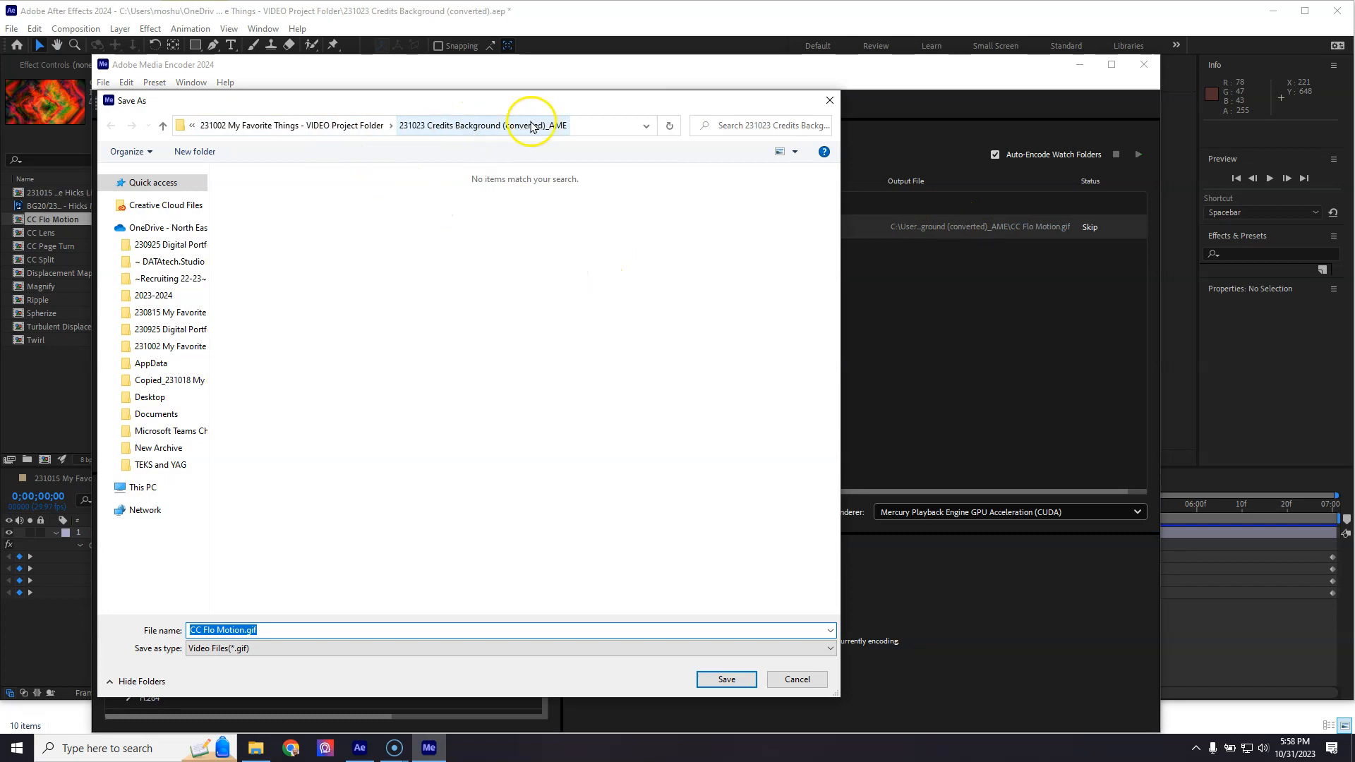
pyautogui.moveTo(474, 130)
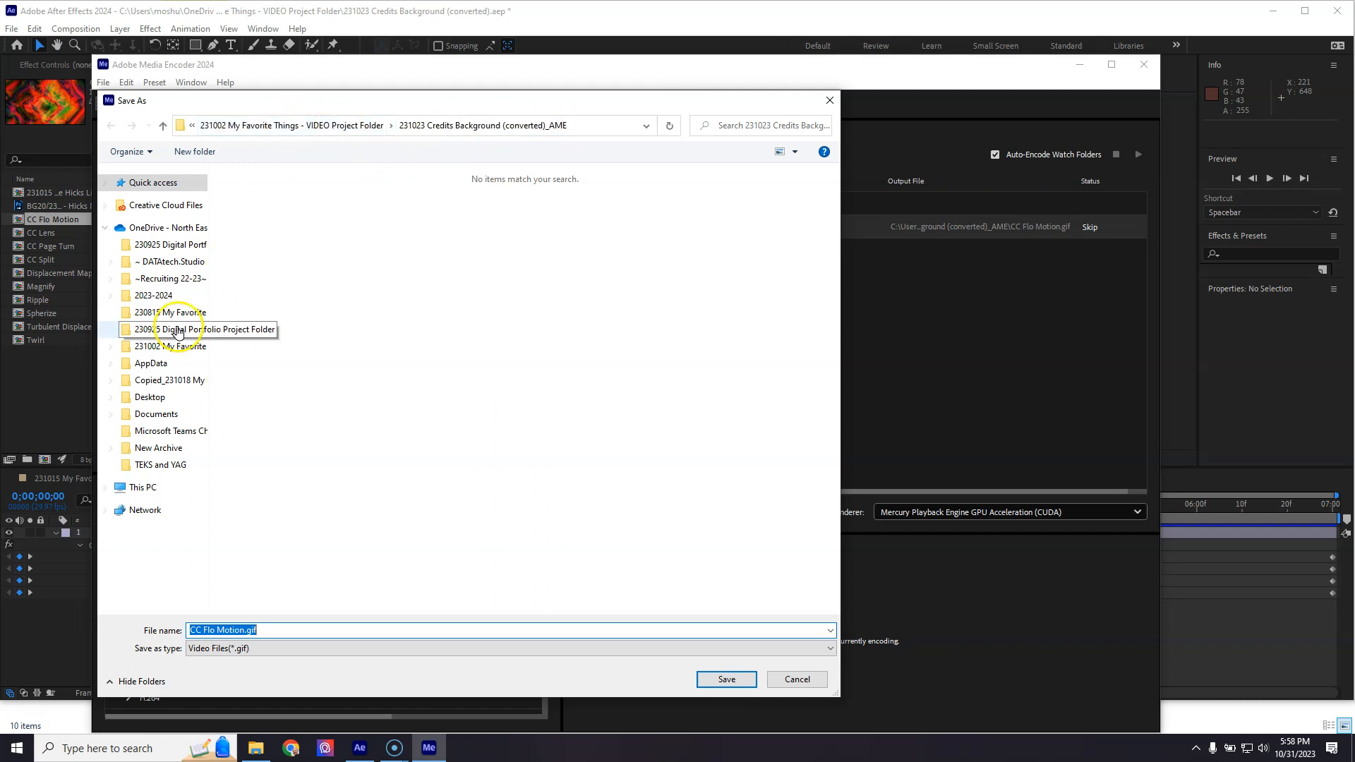
pyautogui.doubleClick(169, 330)
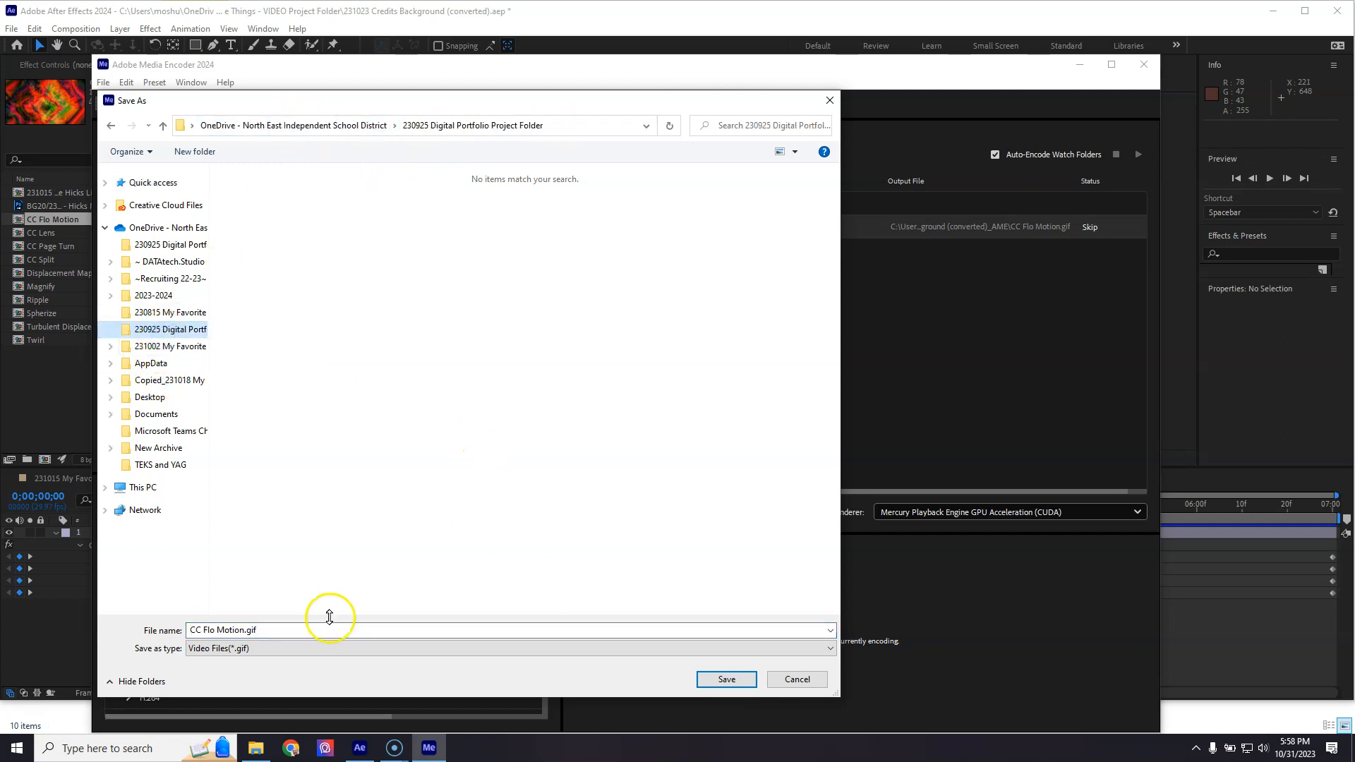
pyautogui.click(323, 629)
pyautogui.write('231031 ')
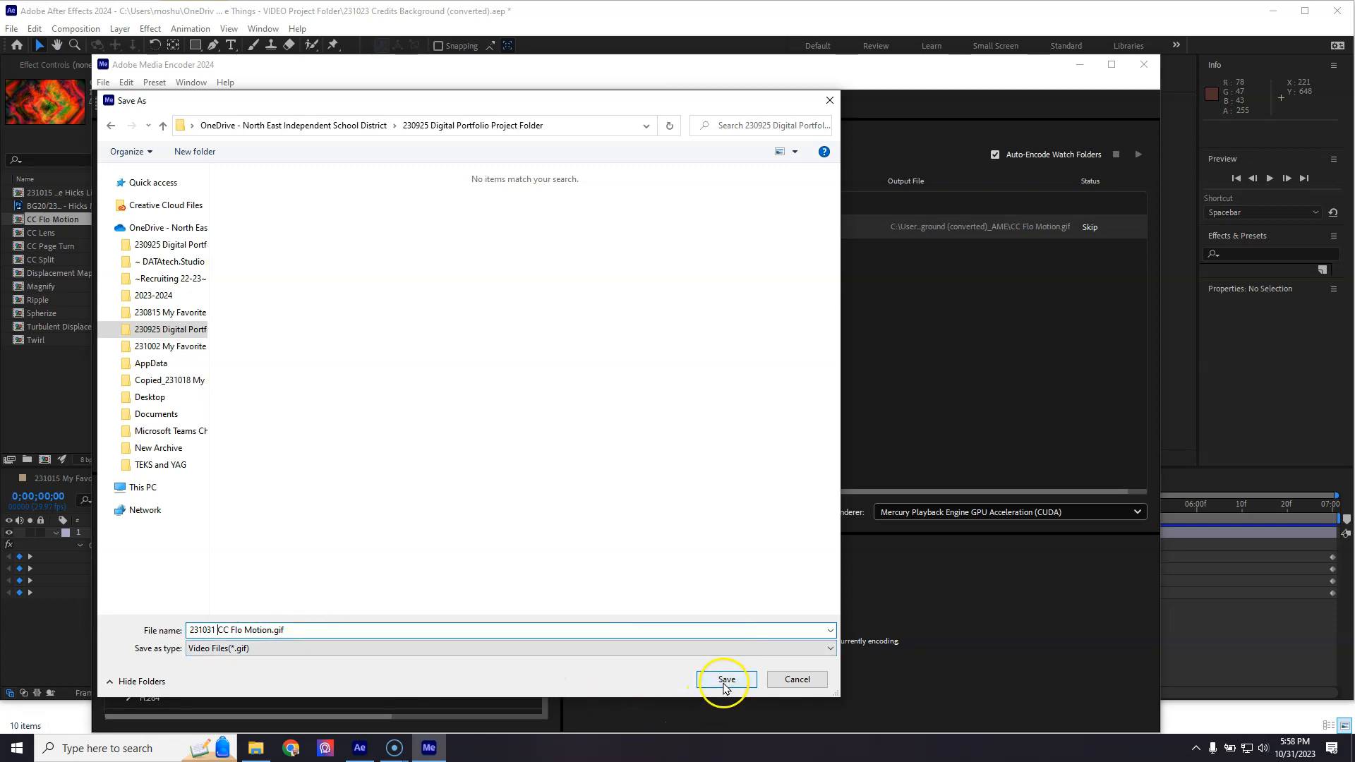
pyautogui.click(725, 679)
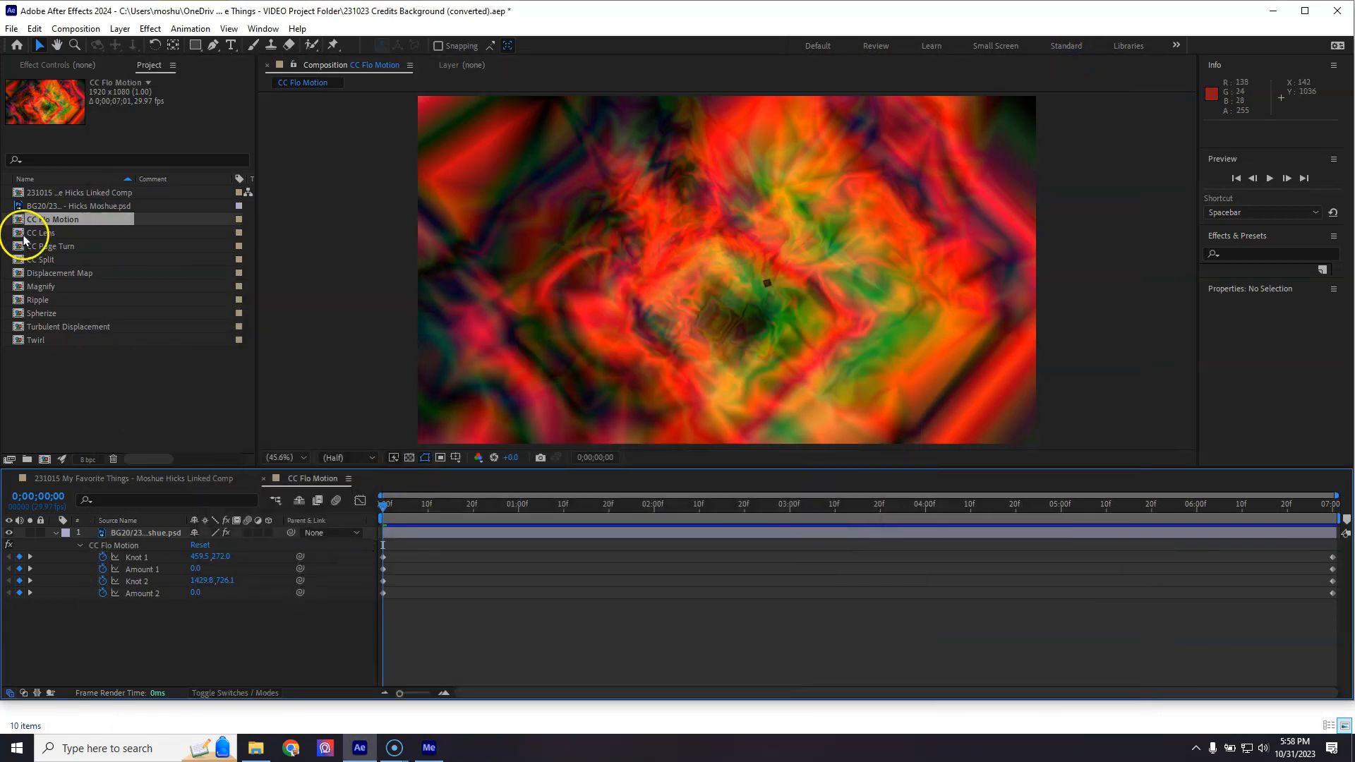
# - Open the CC Lens composition and scrub to several frames to preview the lens animation
pyautogui.click(39, 231)
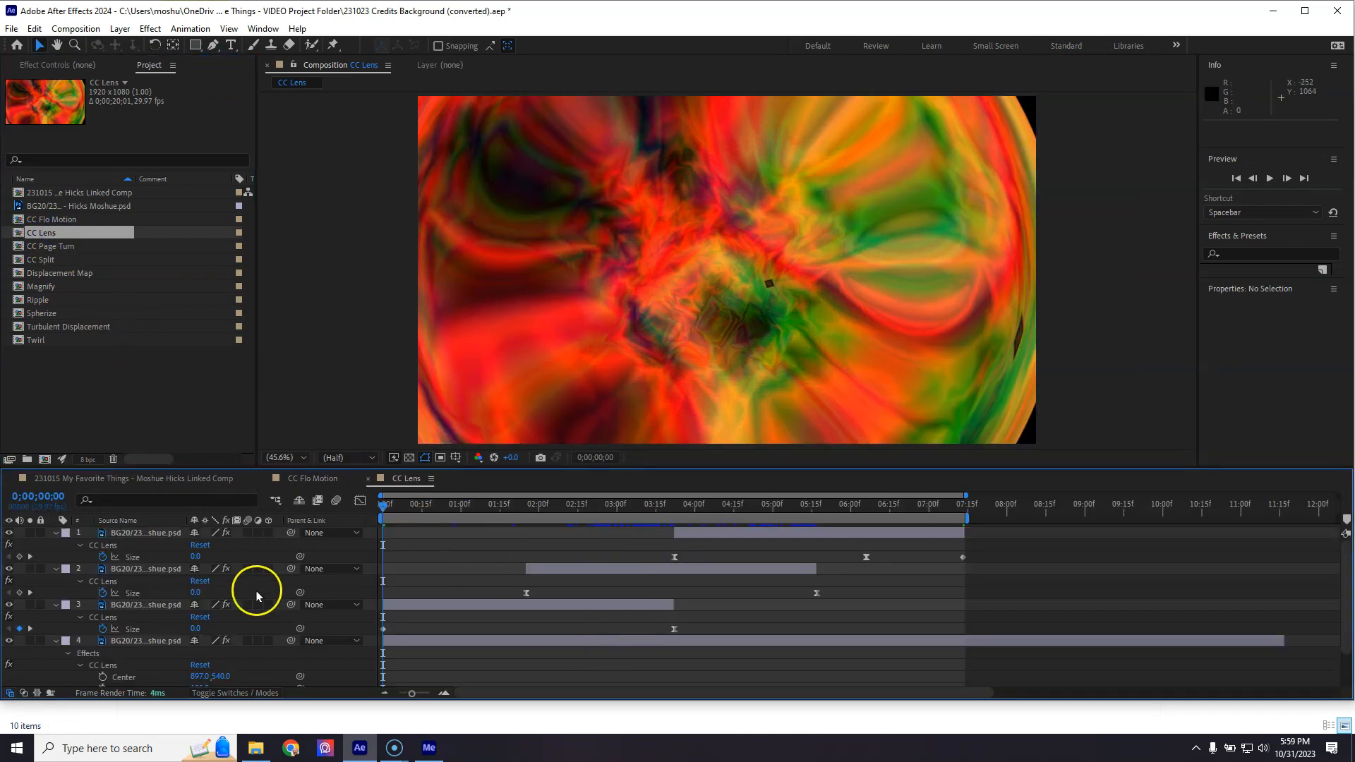
pyautogui.click(138, 534)
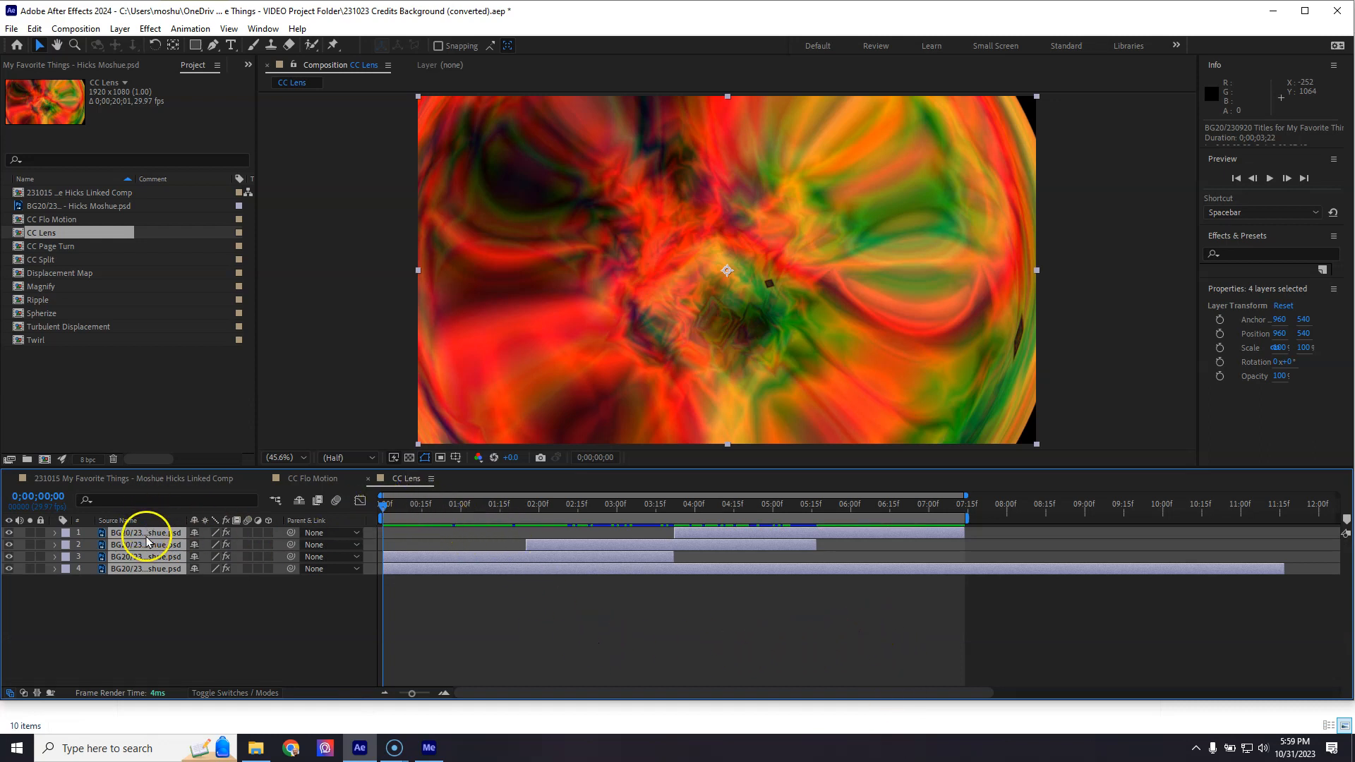
pyautogui.moveTo(801, 507)
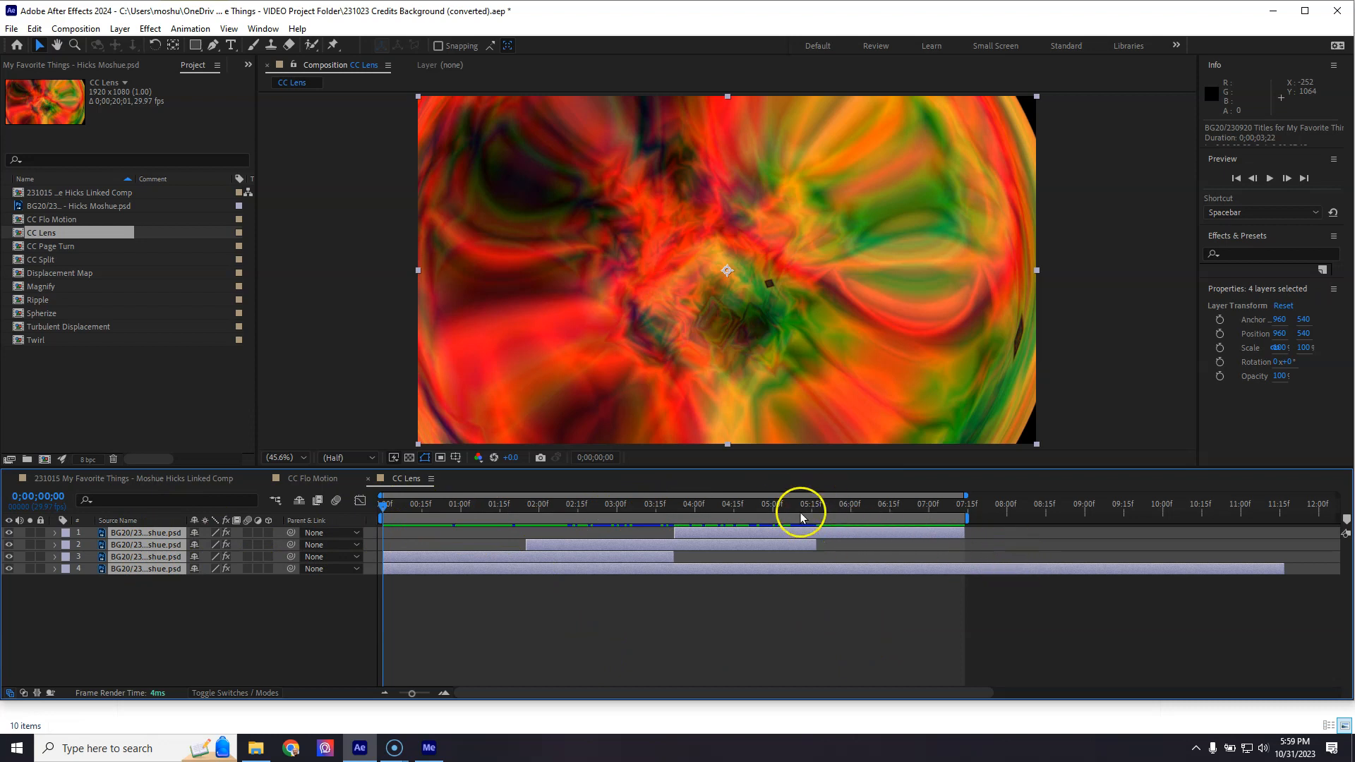
pyautogui.click(585, 514)
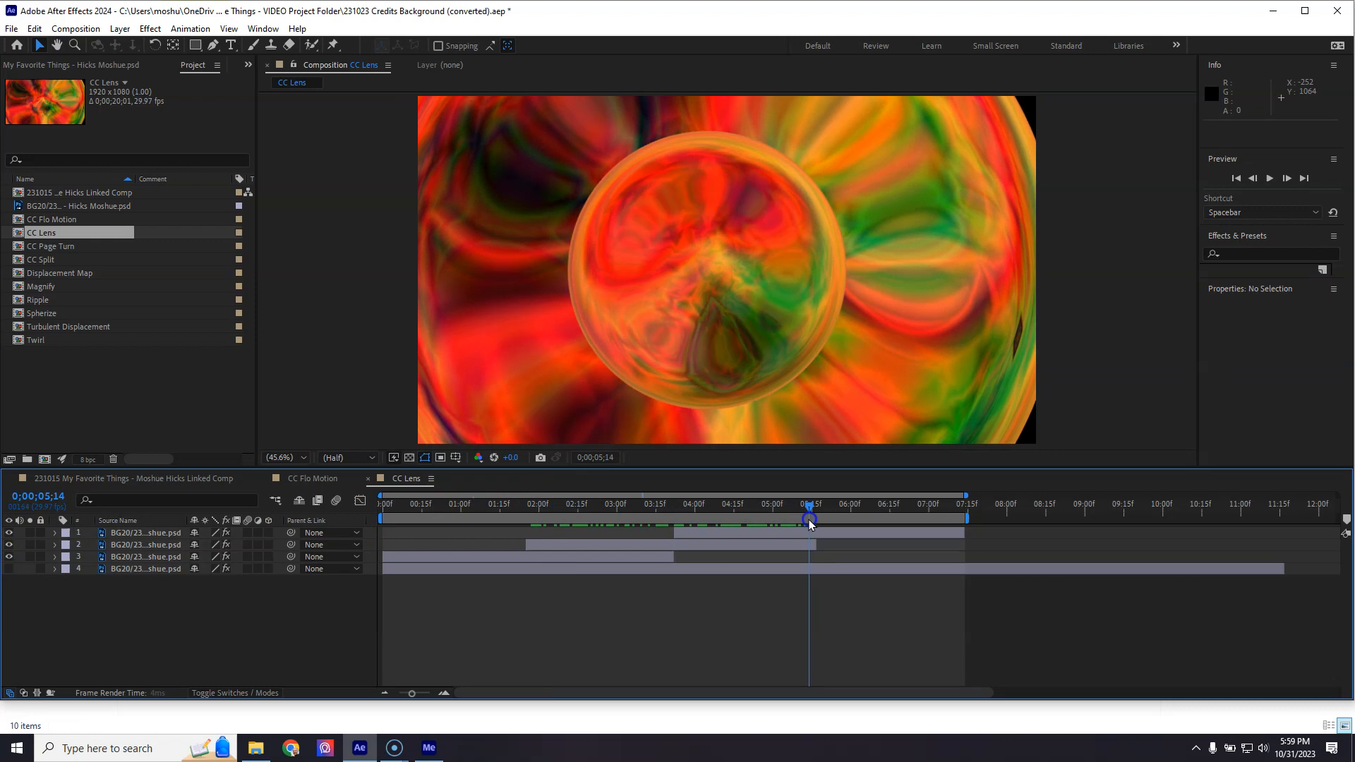
pyautogui.click(539, 512)
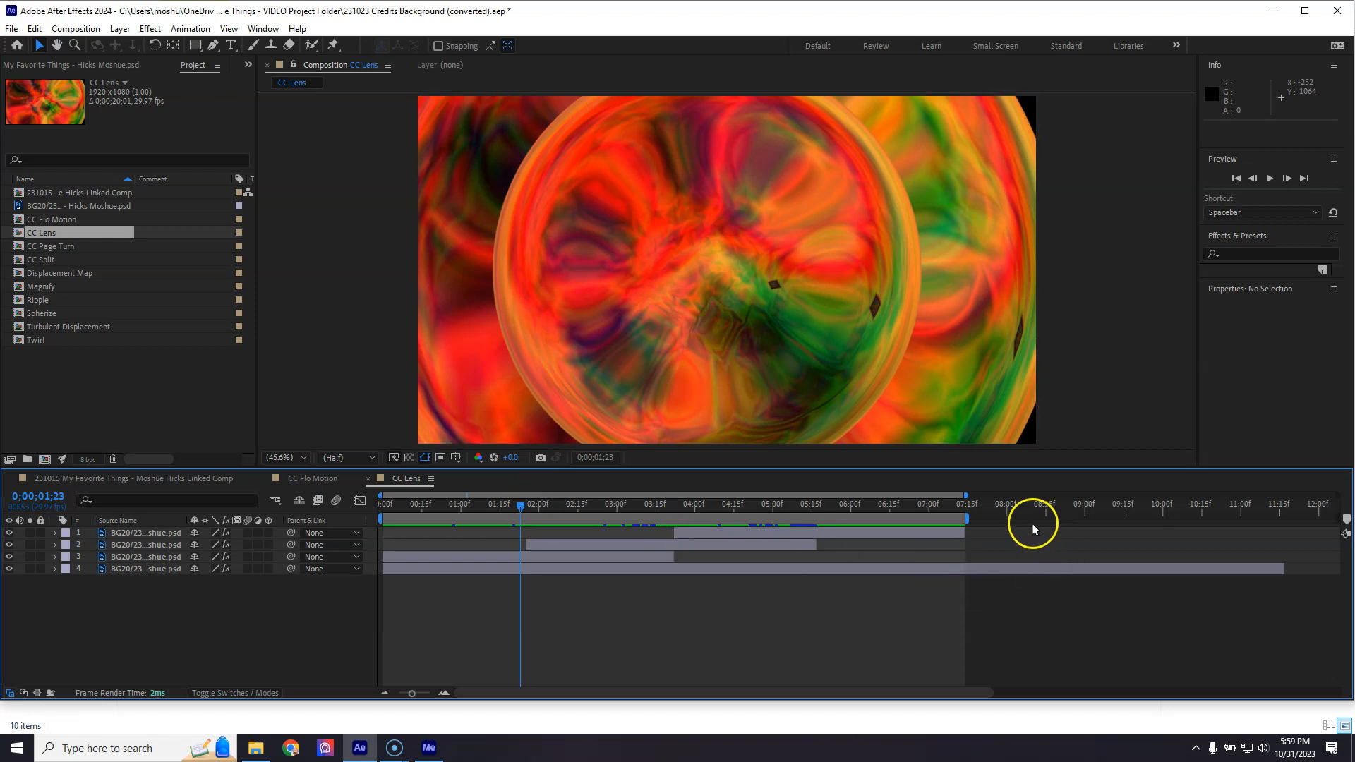
pyautogui.moveTo(1309, 520)
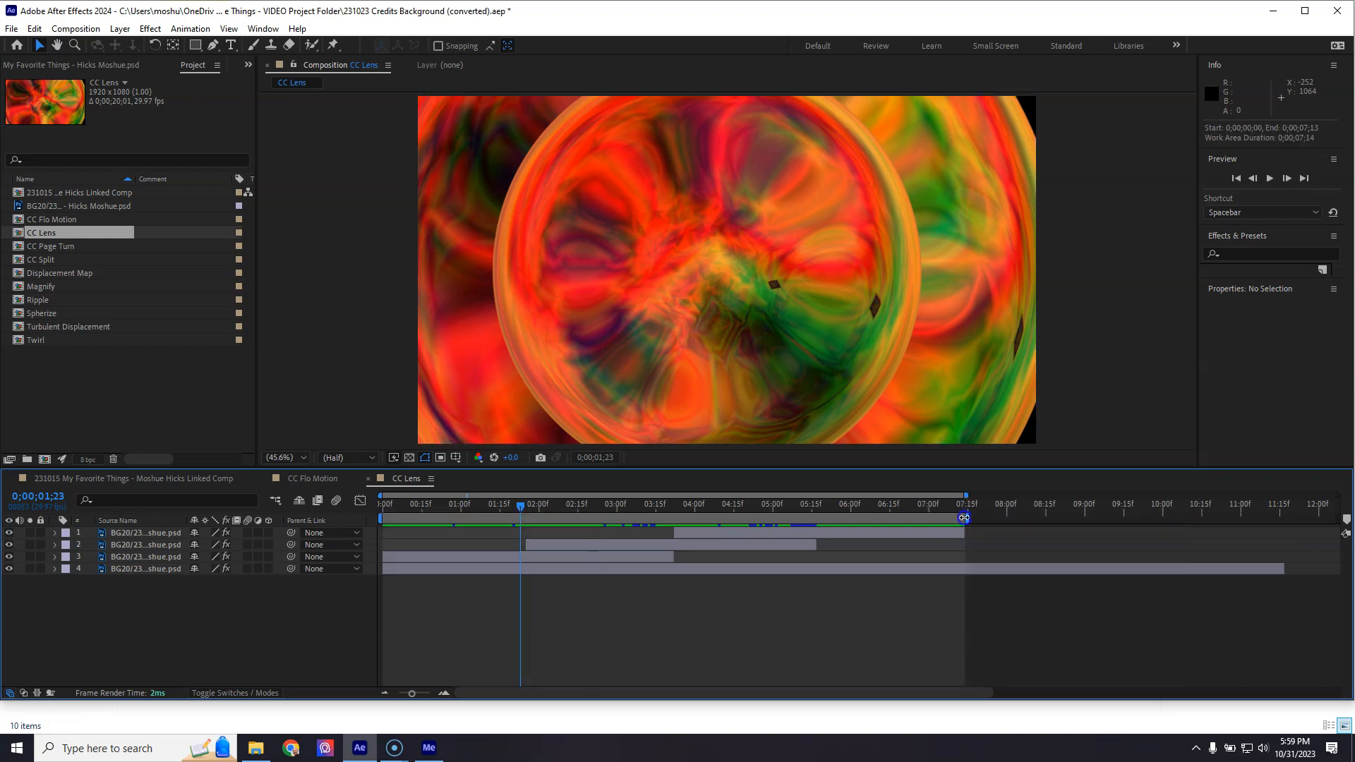
# - Set the CC Lens work area end to 0;00;07;13 and move the current time to its last frame
pyautogui.moveTo(963, 518); pyautogui.dragTo(1041, 518)
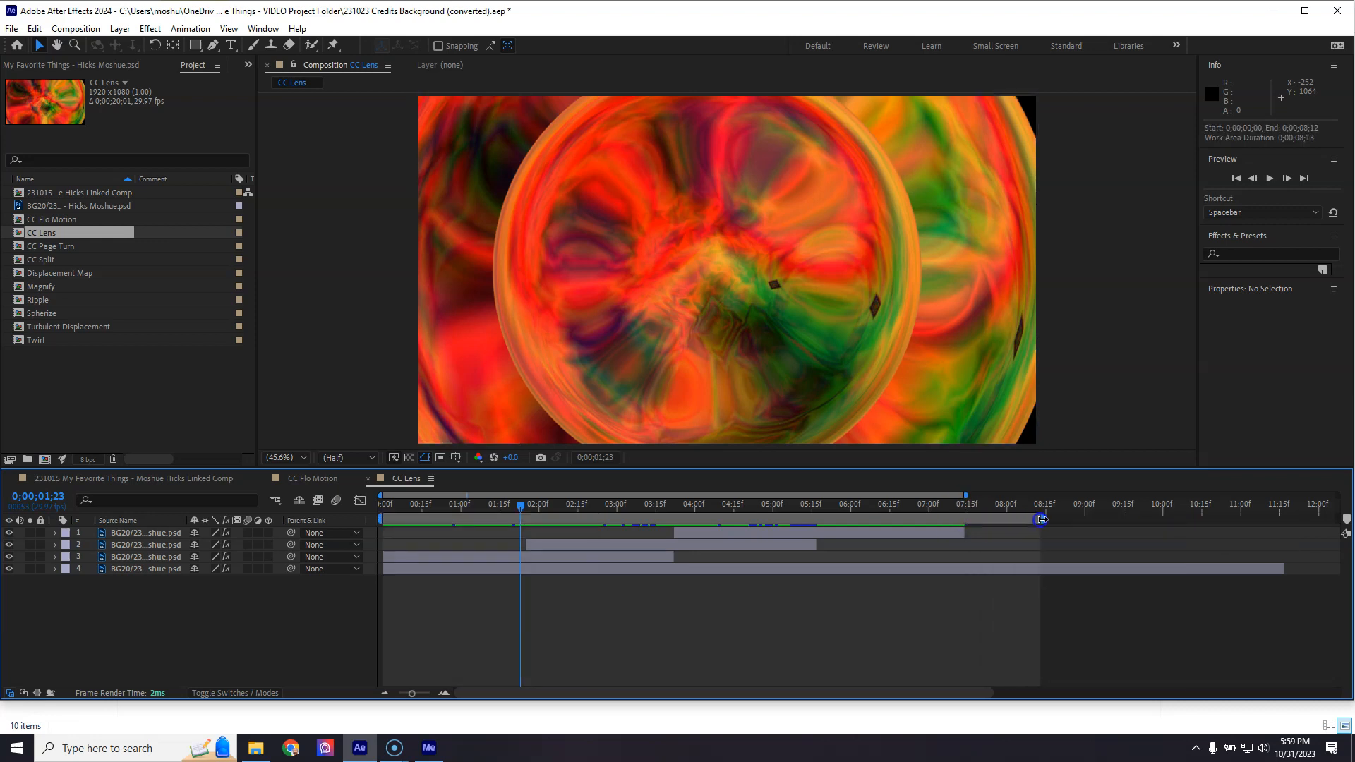
pyautogui.moveTo(1040, 518); pyautogui.dragTo(970, 517)
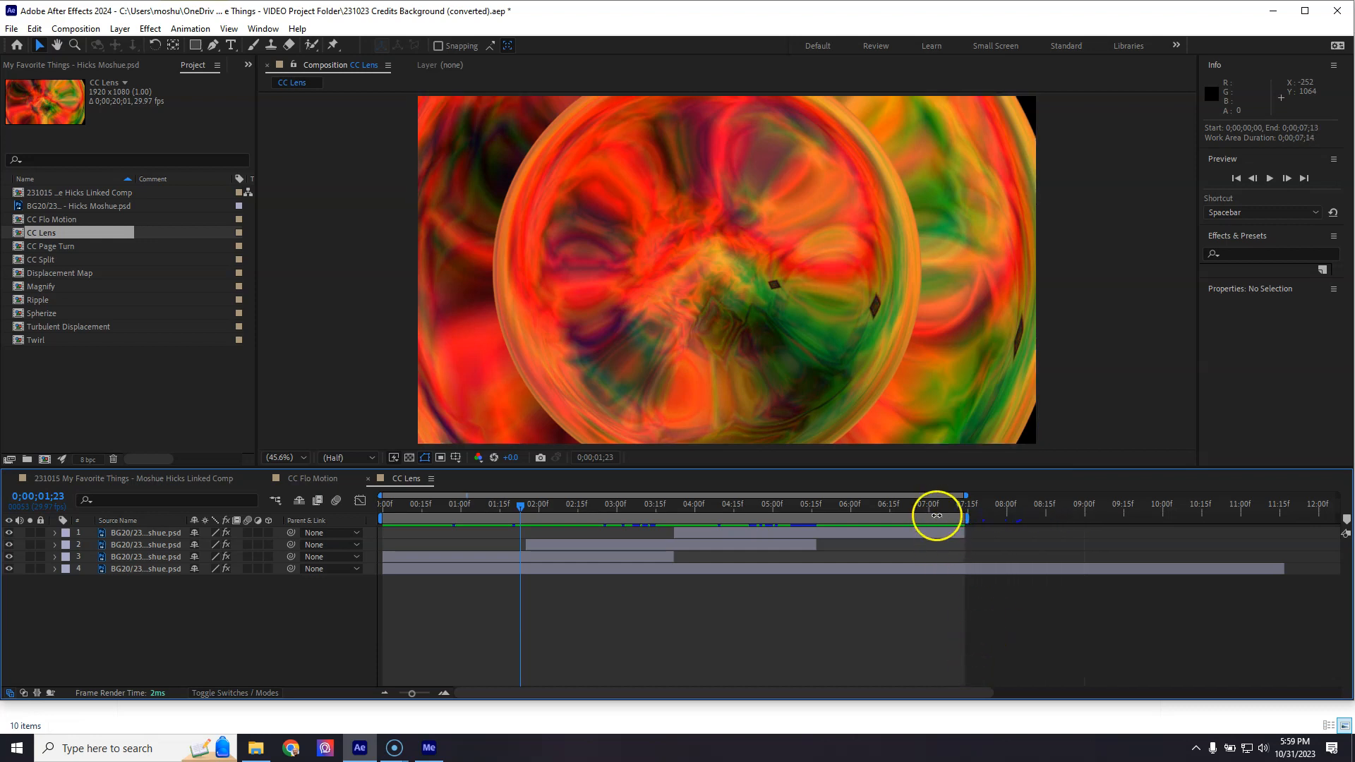
pyautogui.moveTo(936, 504); pyautogui.dragTo(964, 504)
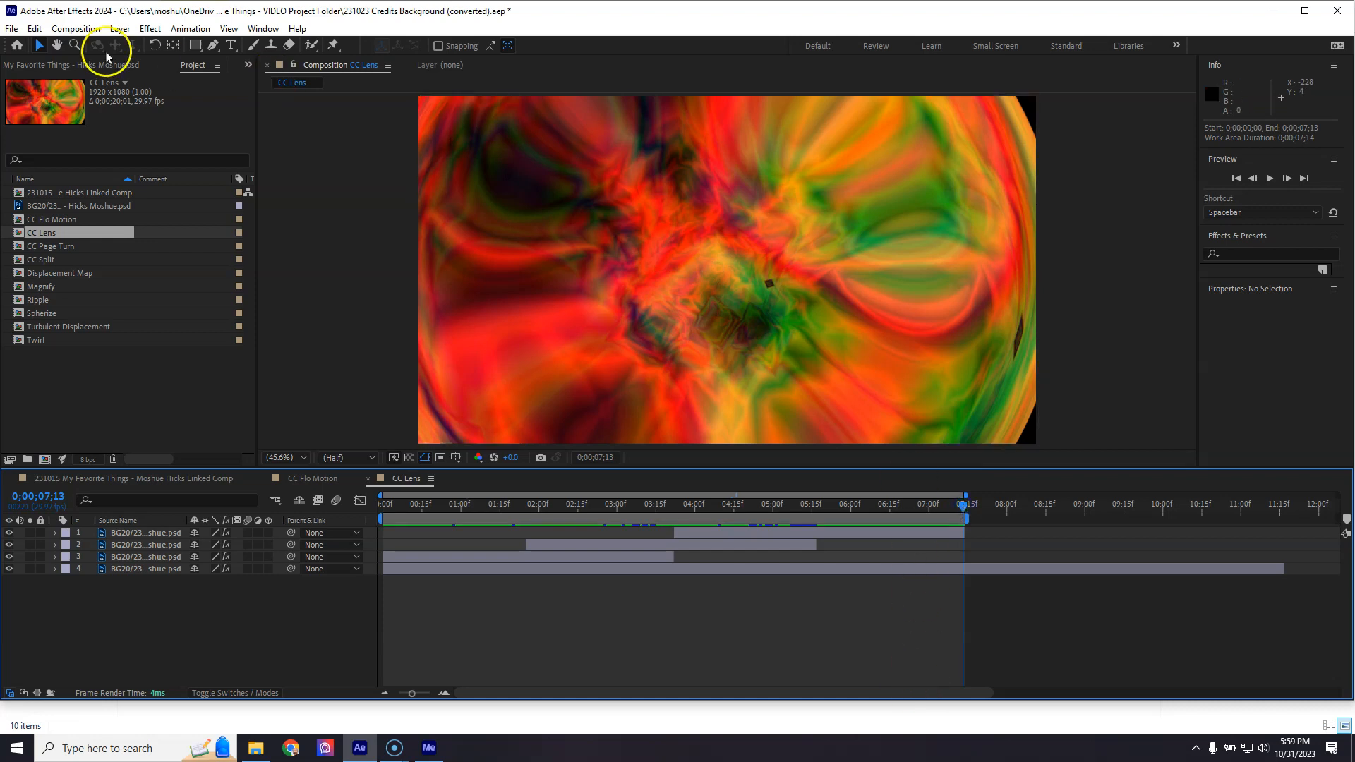
# - Add the CC Lens composition to the Adobe Media Encoder queue, opening its Export Settings
pyautogui.click(81, 28)
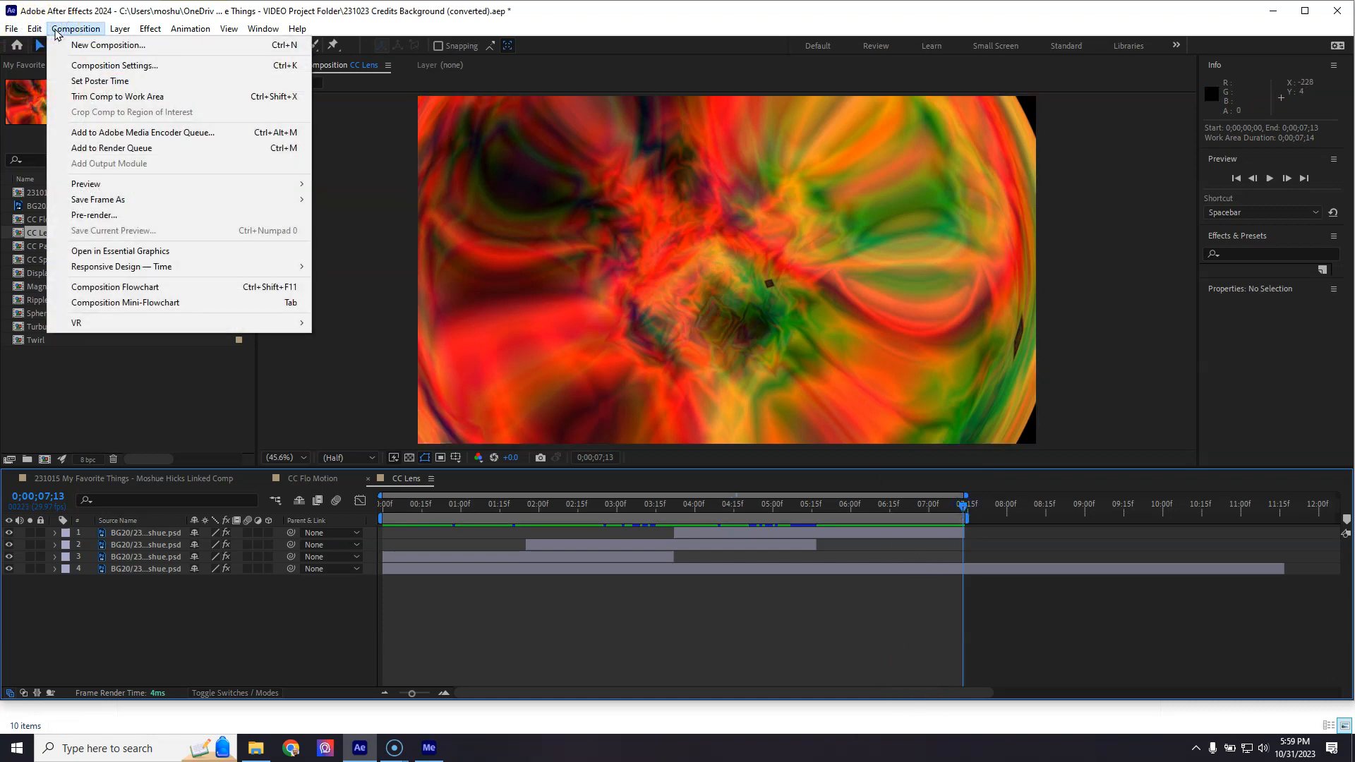
pyautogui.click(9, 28)
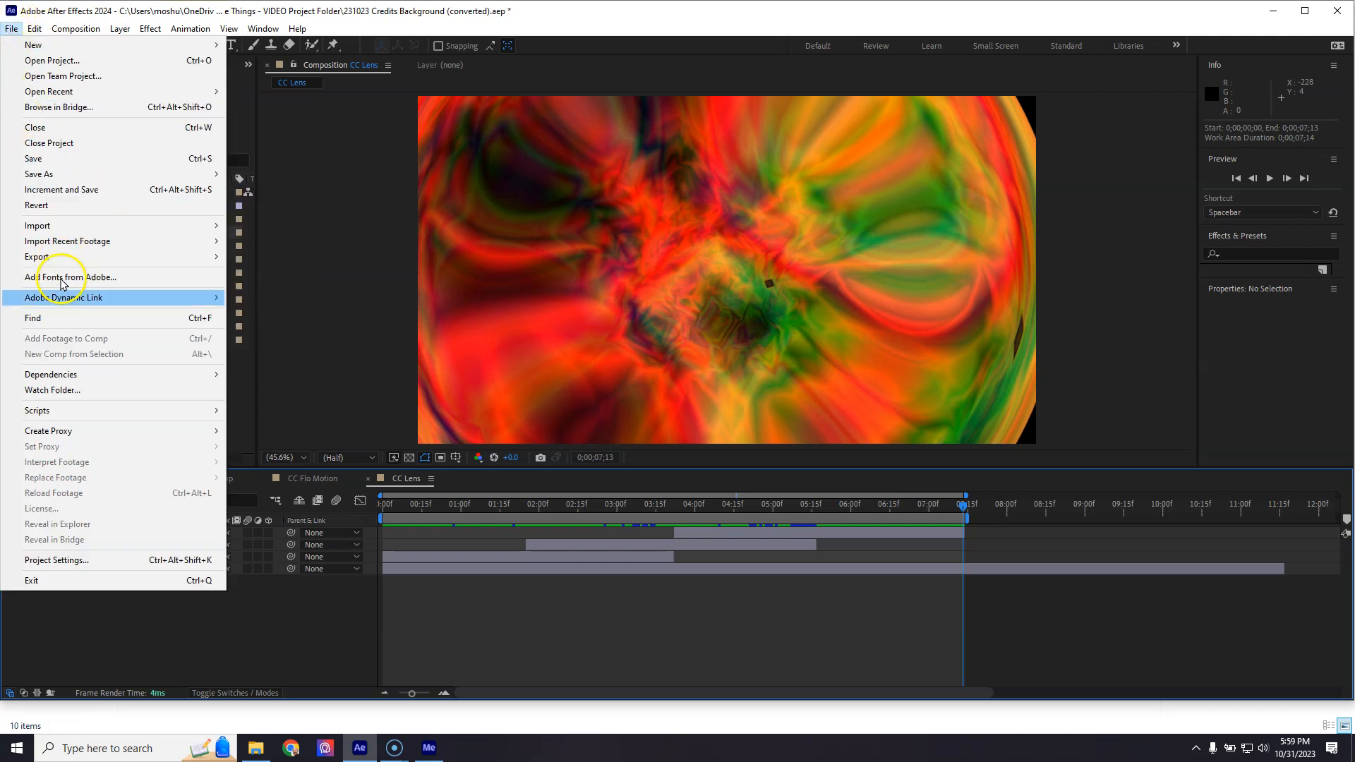
pyautogui.moveTo(107, 319)
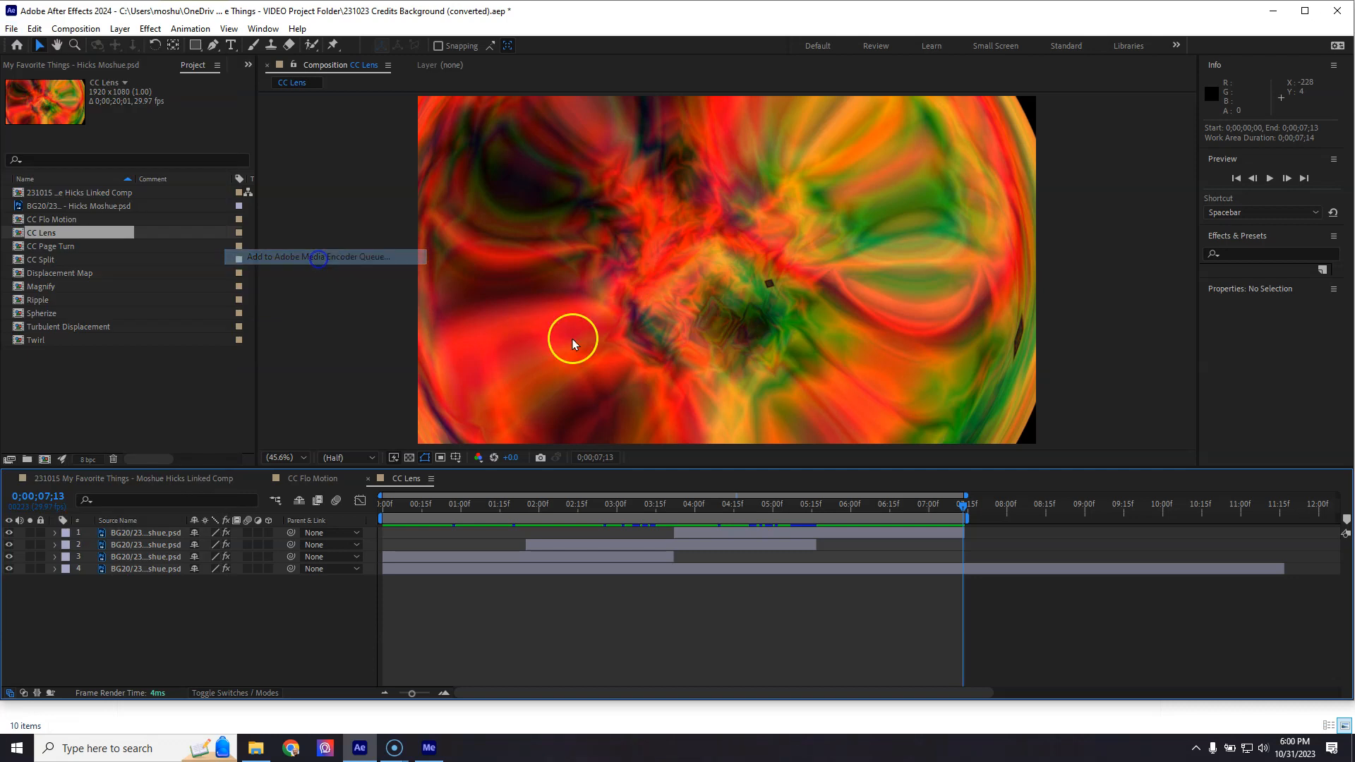
pyautogui.click(318, 257)
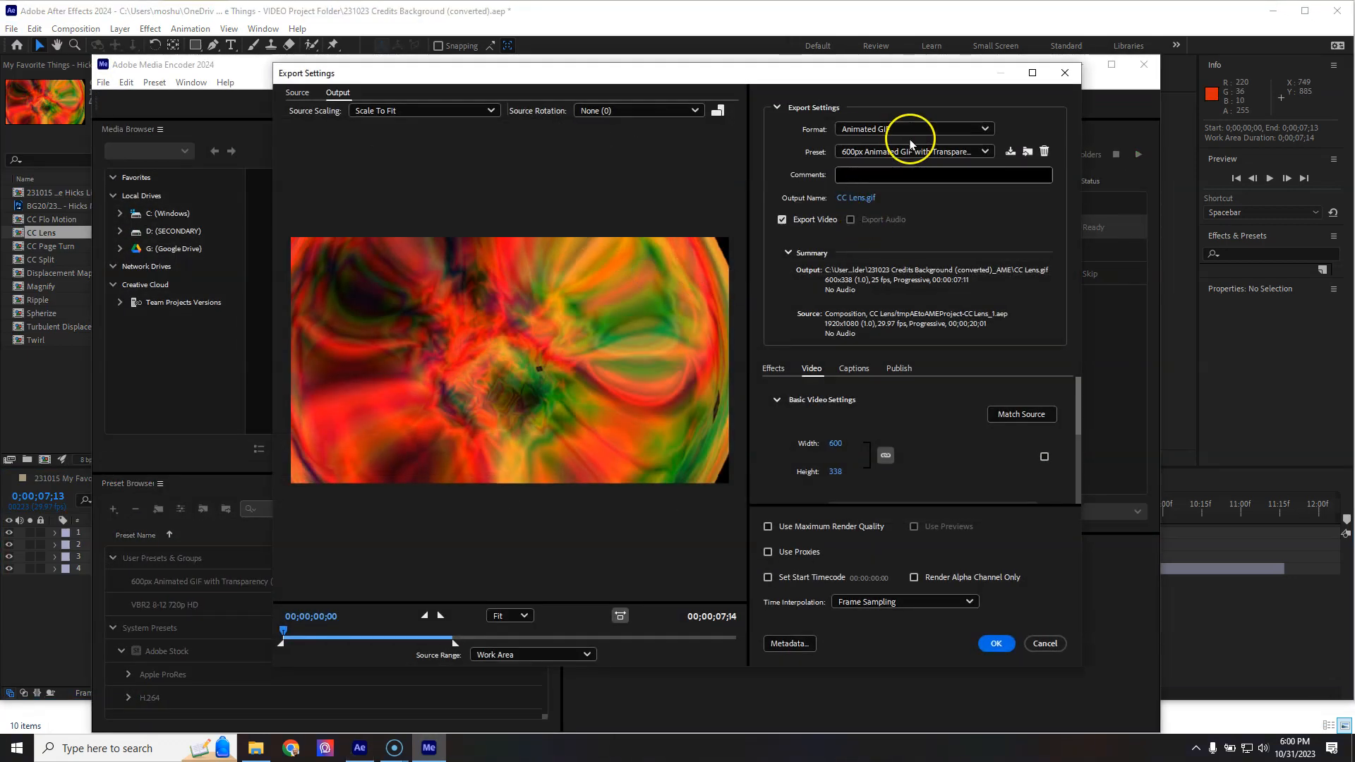
# - Keep CC Lens as Animated GIF with a Custom preset and bring up the output save dialog
pyautogui.click(913, 129)
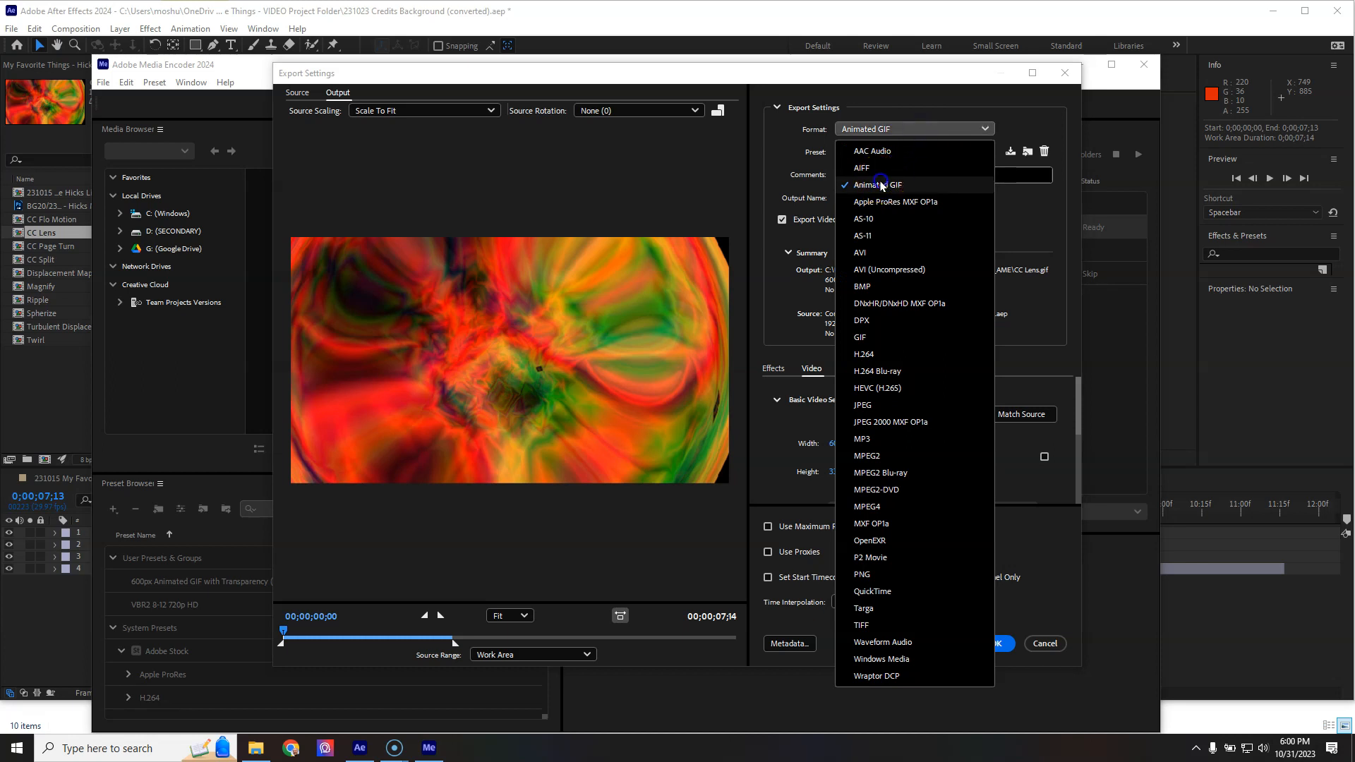
pyautogui.click(878, 183)
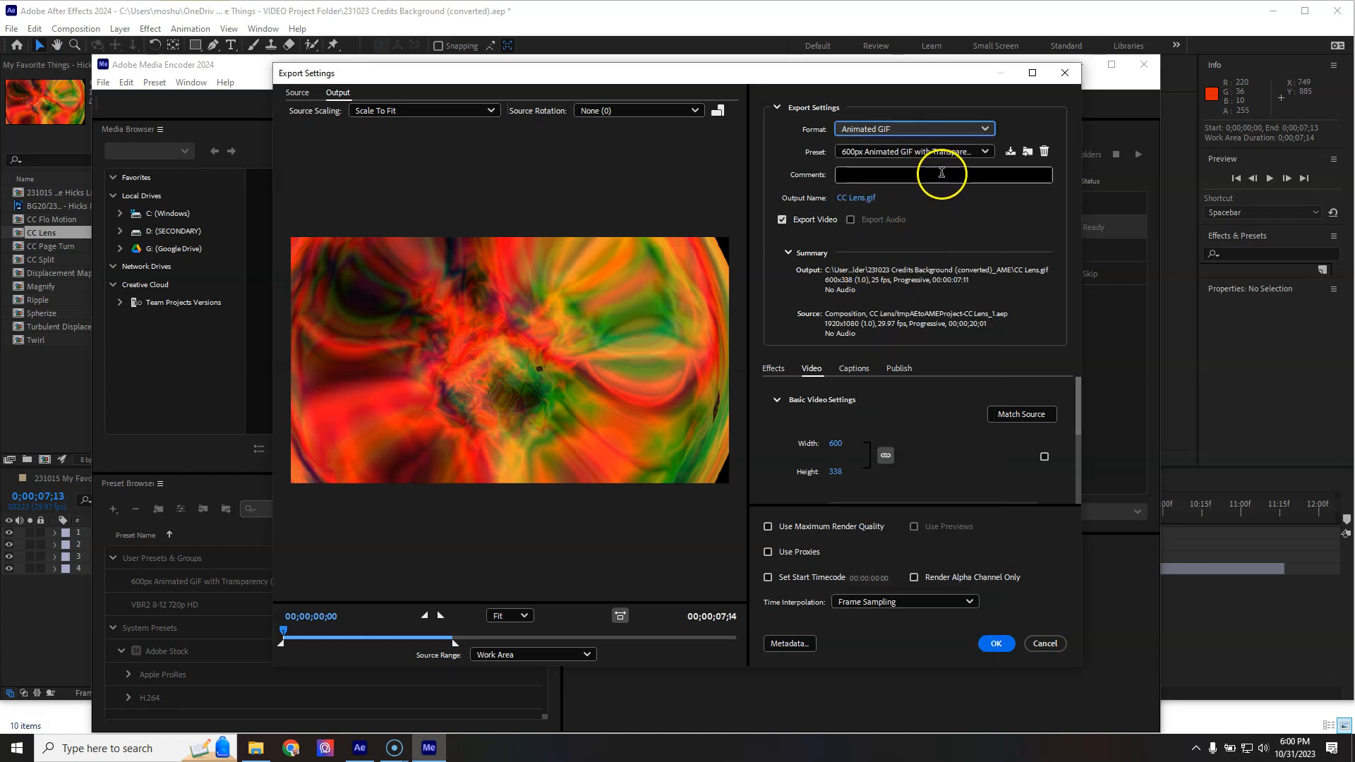
pyautogui.moveTo(954, 224)
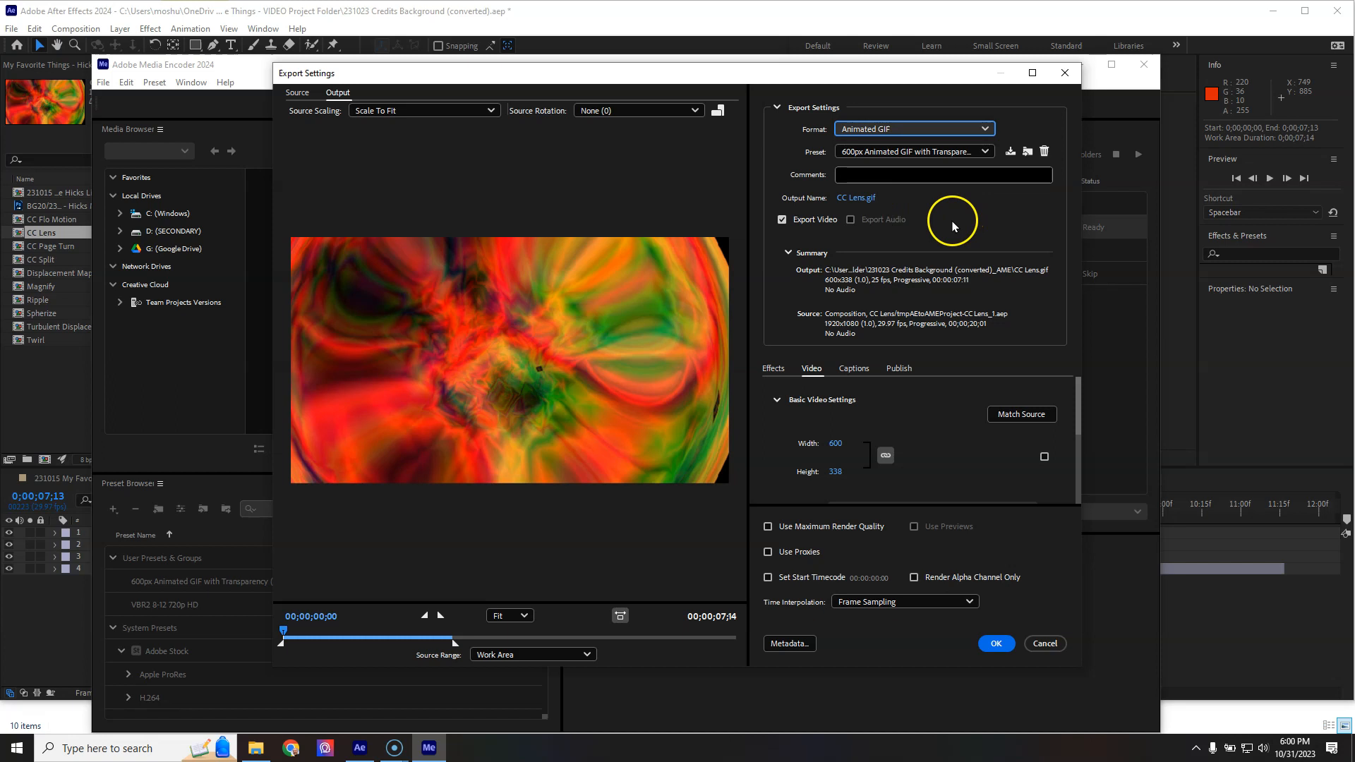
pyautogui.moveTo(982, 152)
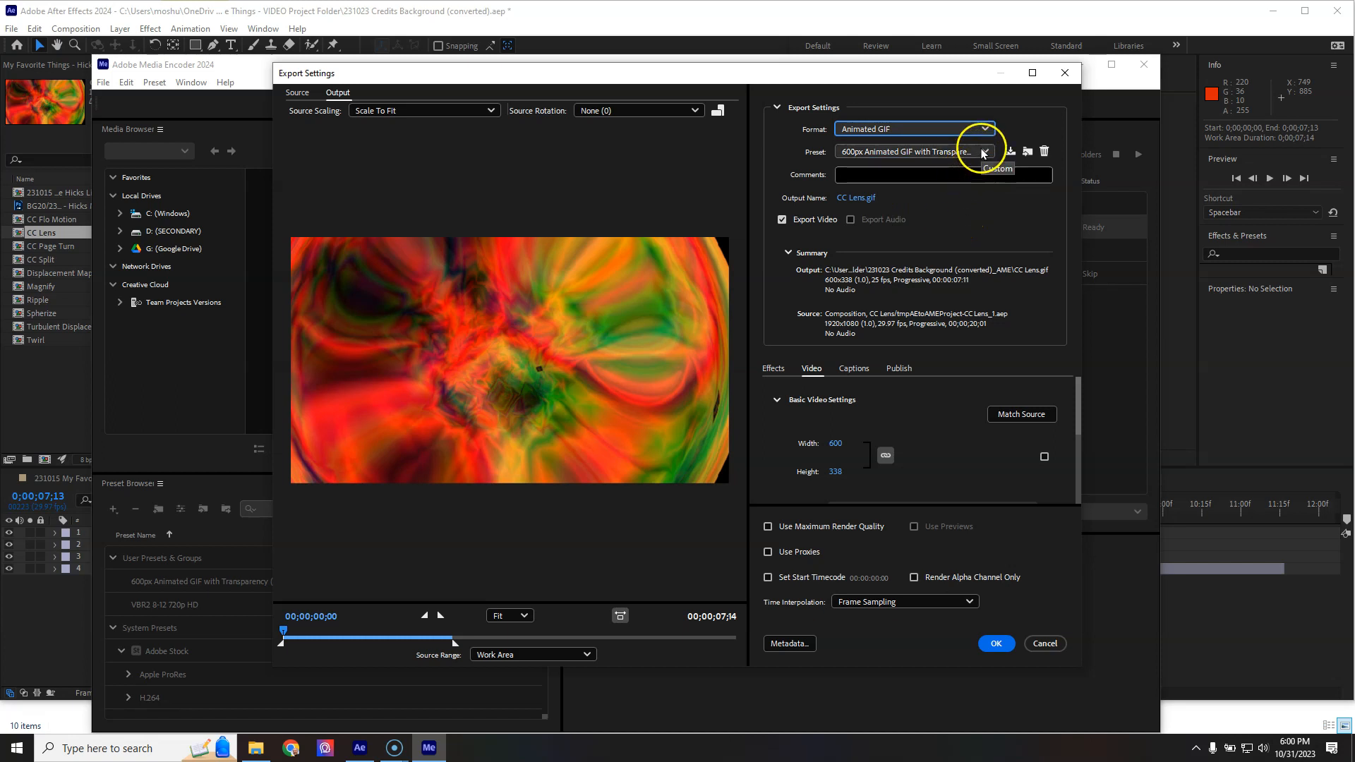
pyautogui.click(982, 151)
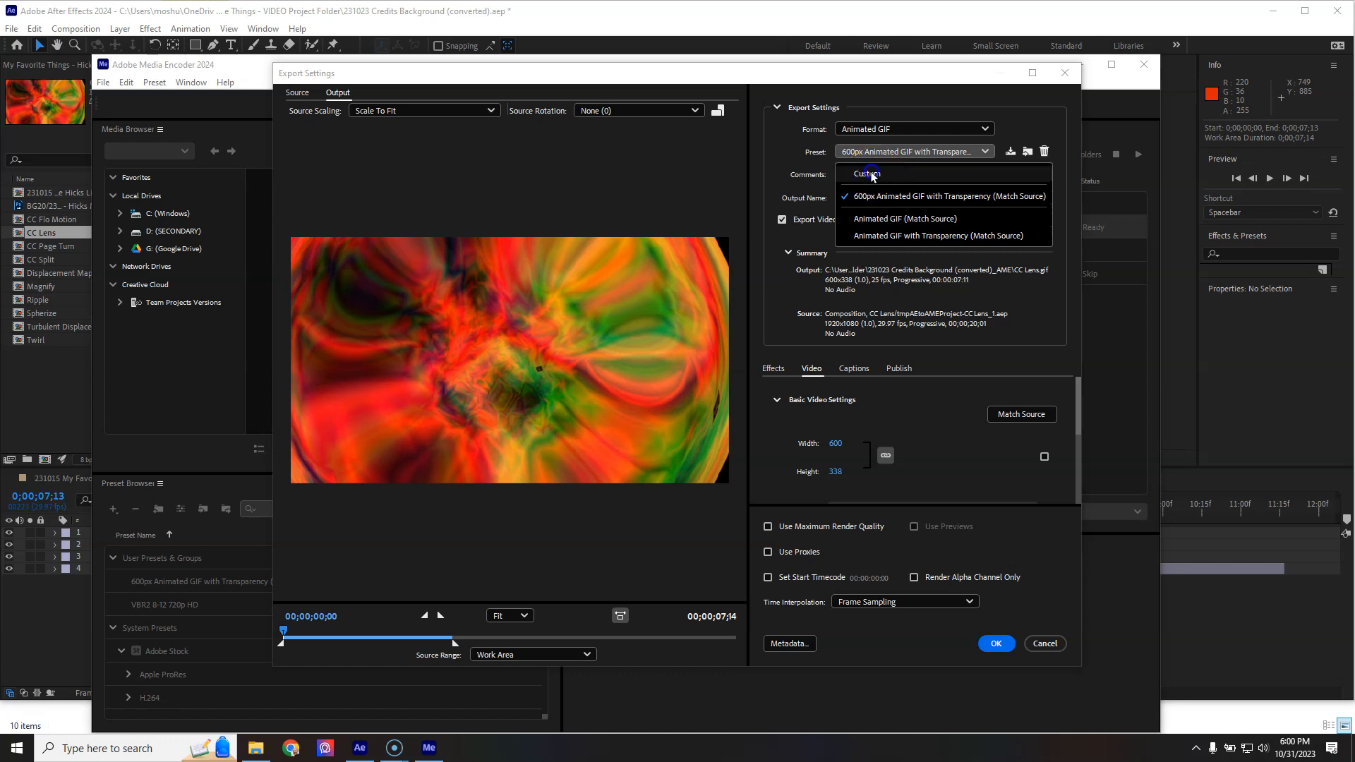
pyautogui.click(864, 173)
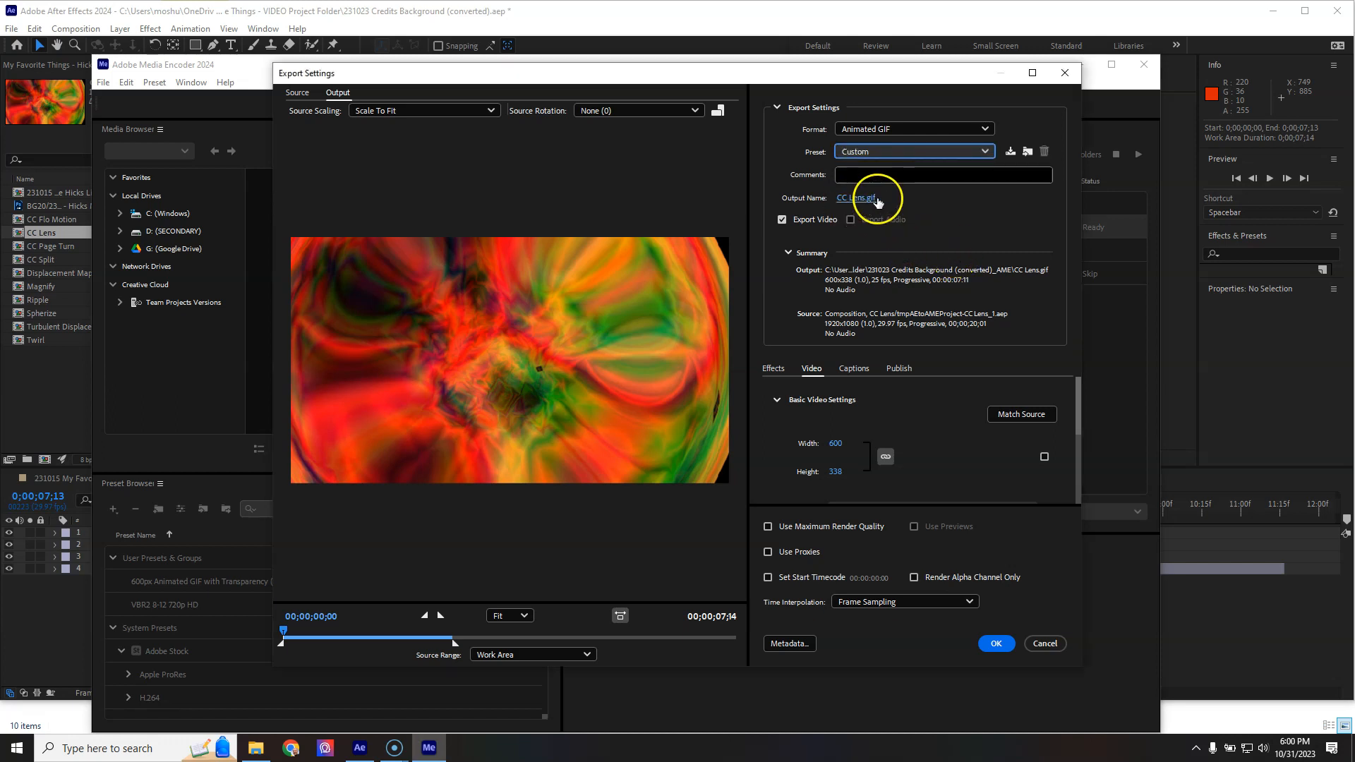
pyautogui.moveTo(856, 200)
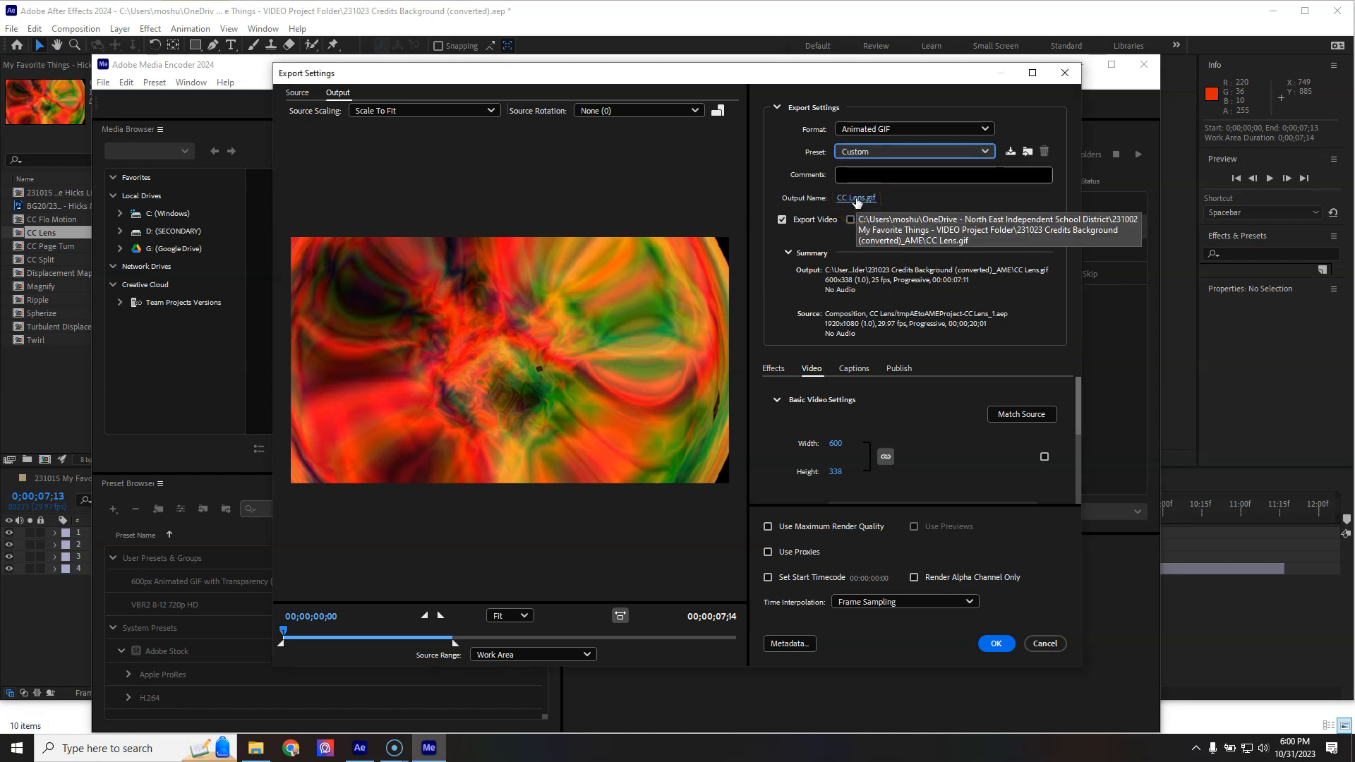
pyautogui.click(855, 197)
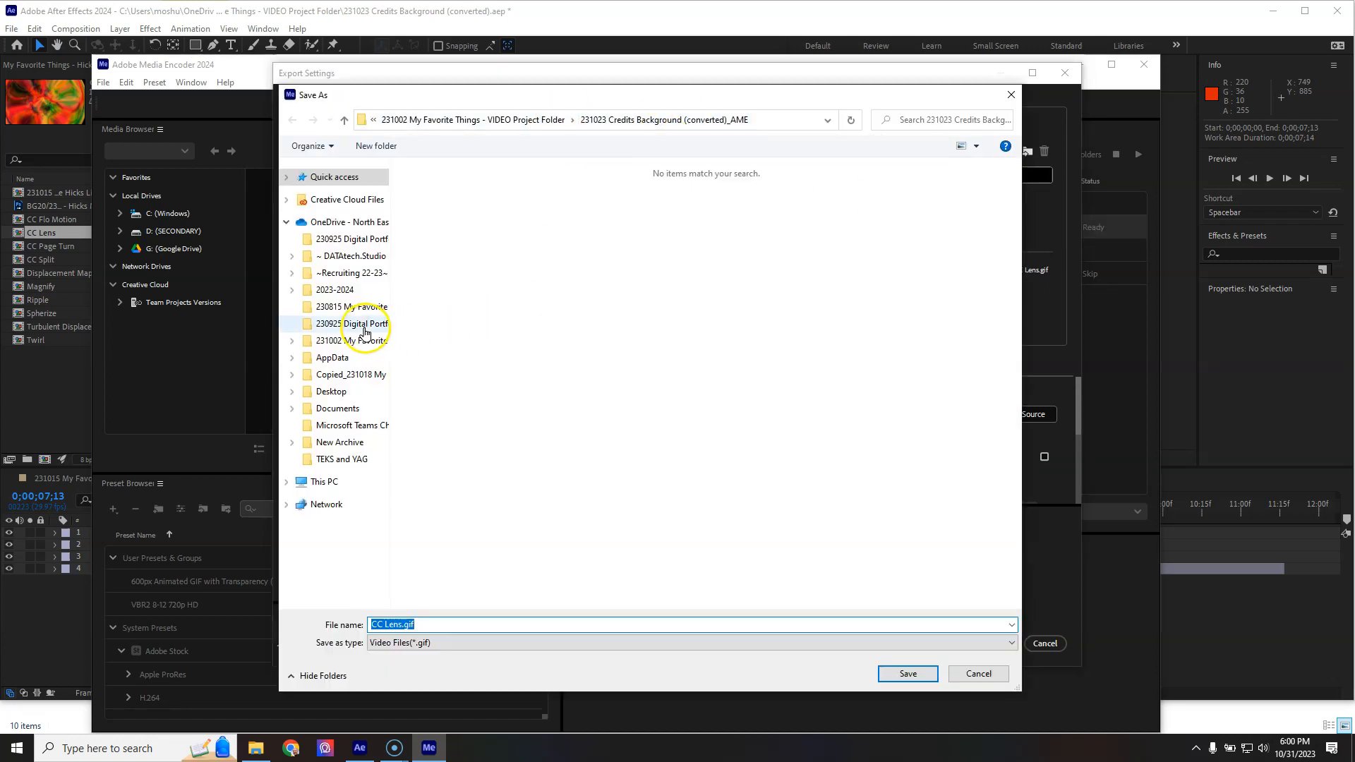
# - Save the output as 231031 CC Lens.gif in the 230925 Digital Portfolio Project Folder
pyautogui.doubleClick(357, 323)
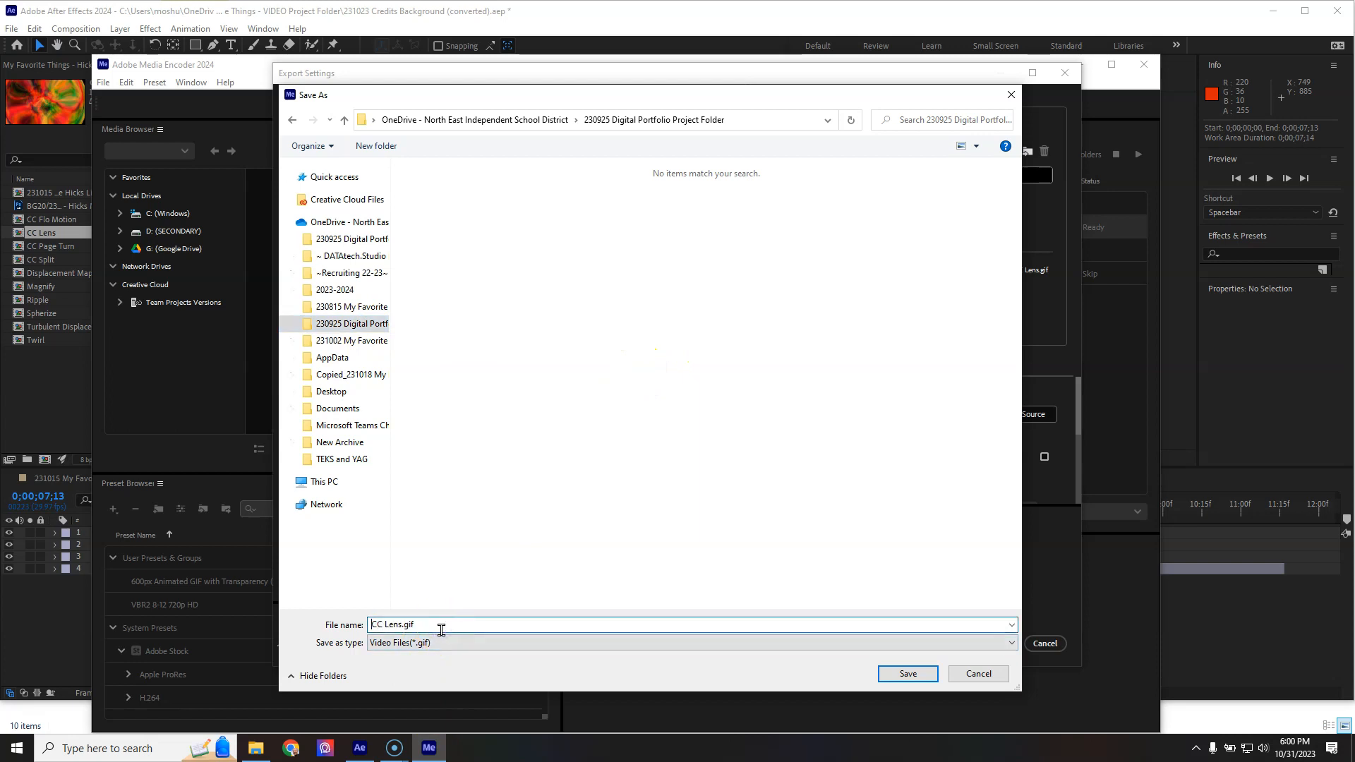
pyautogui.write('231031')
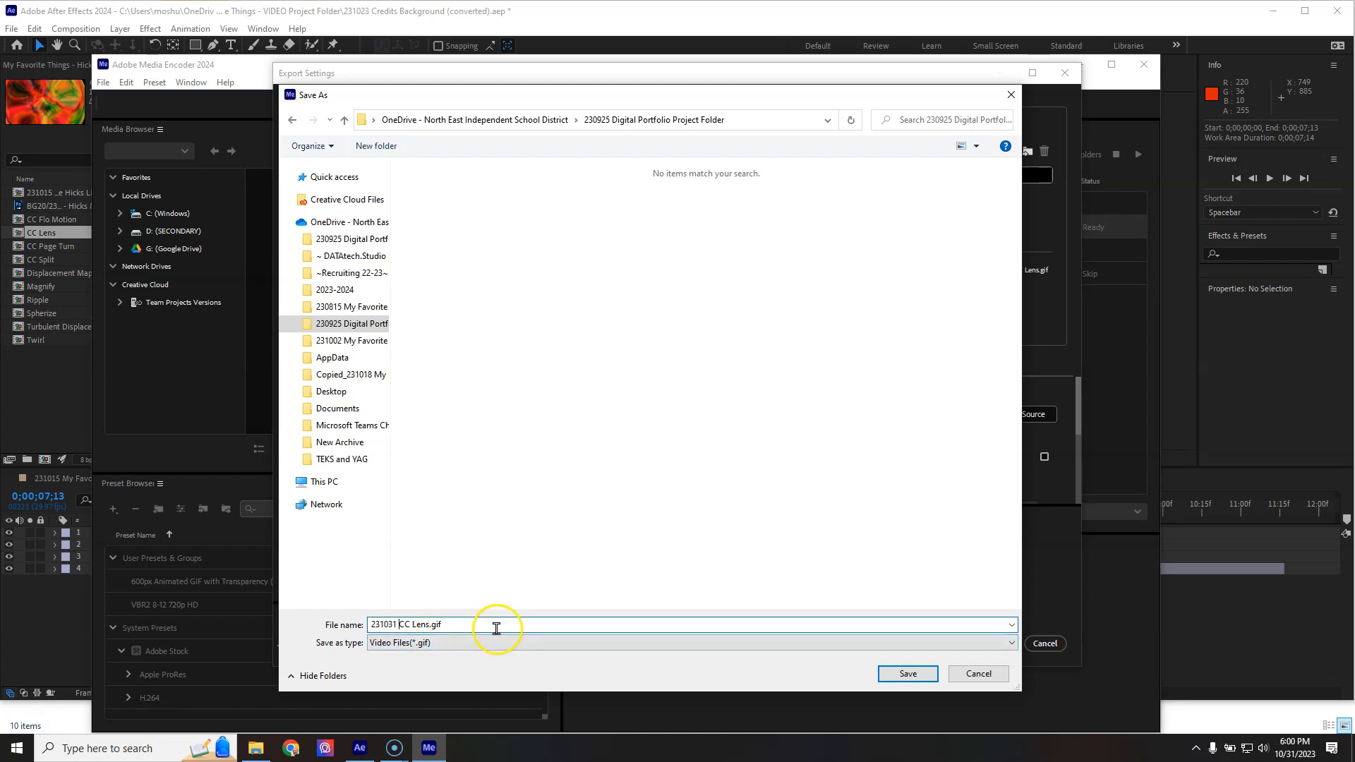
pyautogui.click(907, 673)
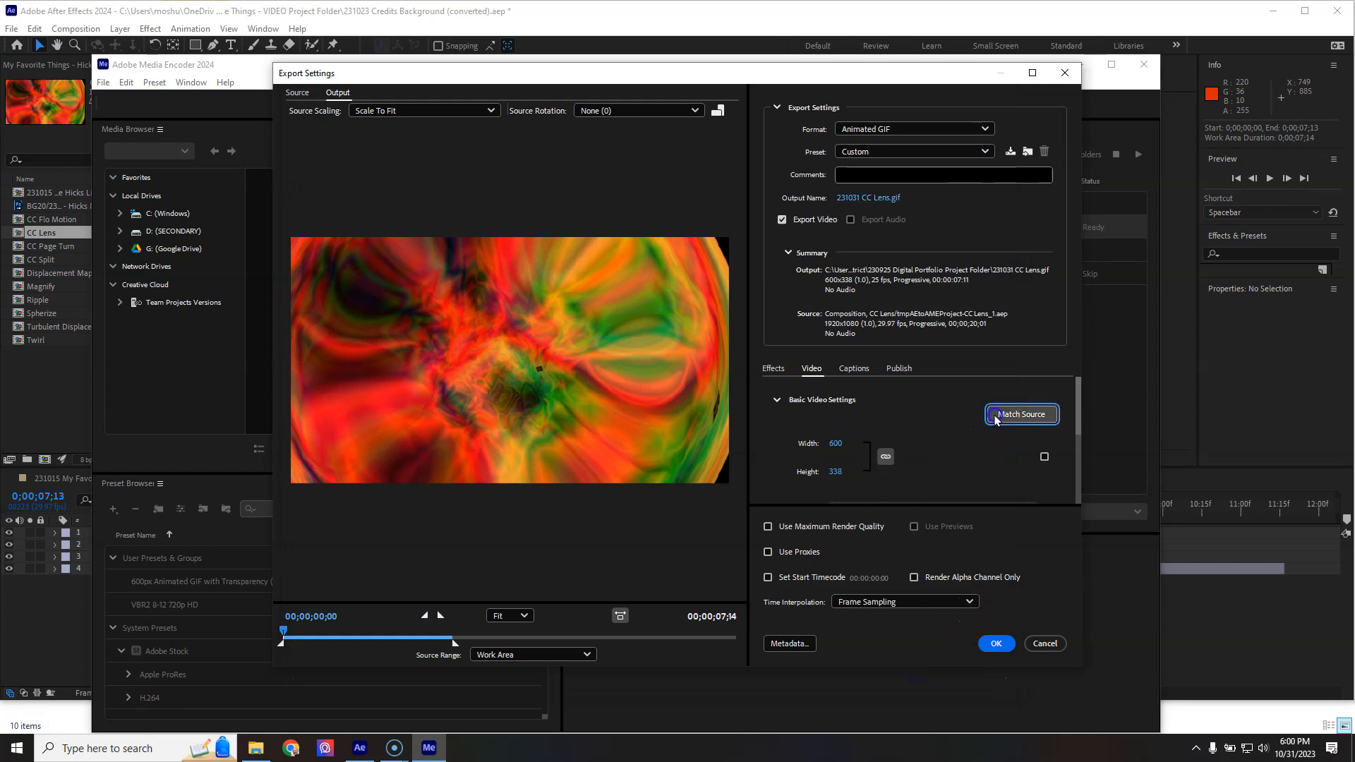
# - Adjust the Match Source size setting and confirm so CC Lens joins CC Flo Motion as Ready
pyautogui.click(1022, 415)
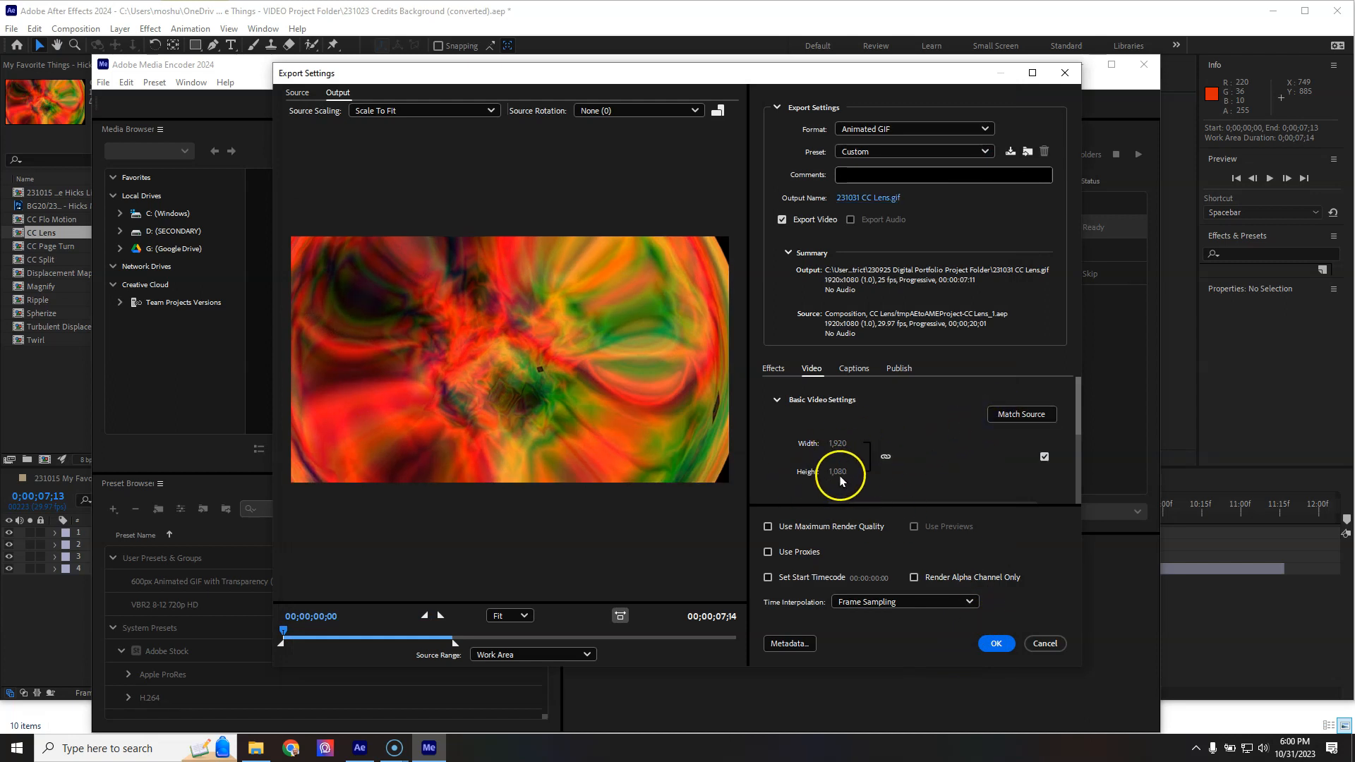
pyautogui.click(836, 443)
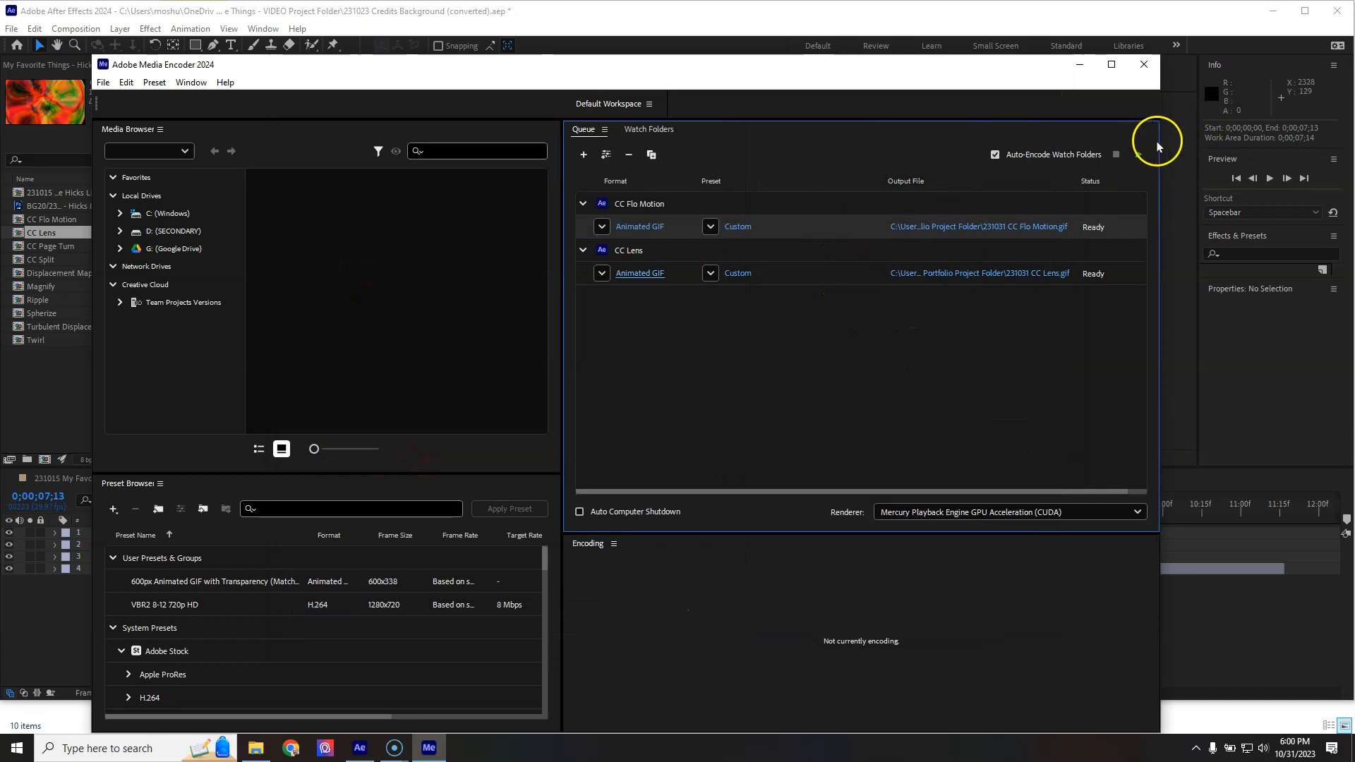
# - Start the queue and locate 231031 CC Flo Motion.gif in the Digital Portfolio folder
pyautogui.click(1115, 154)
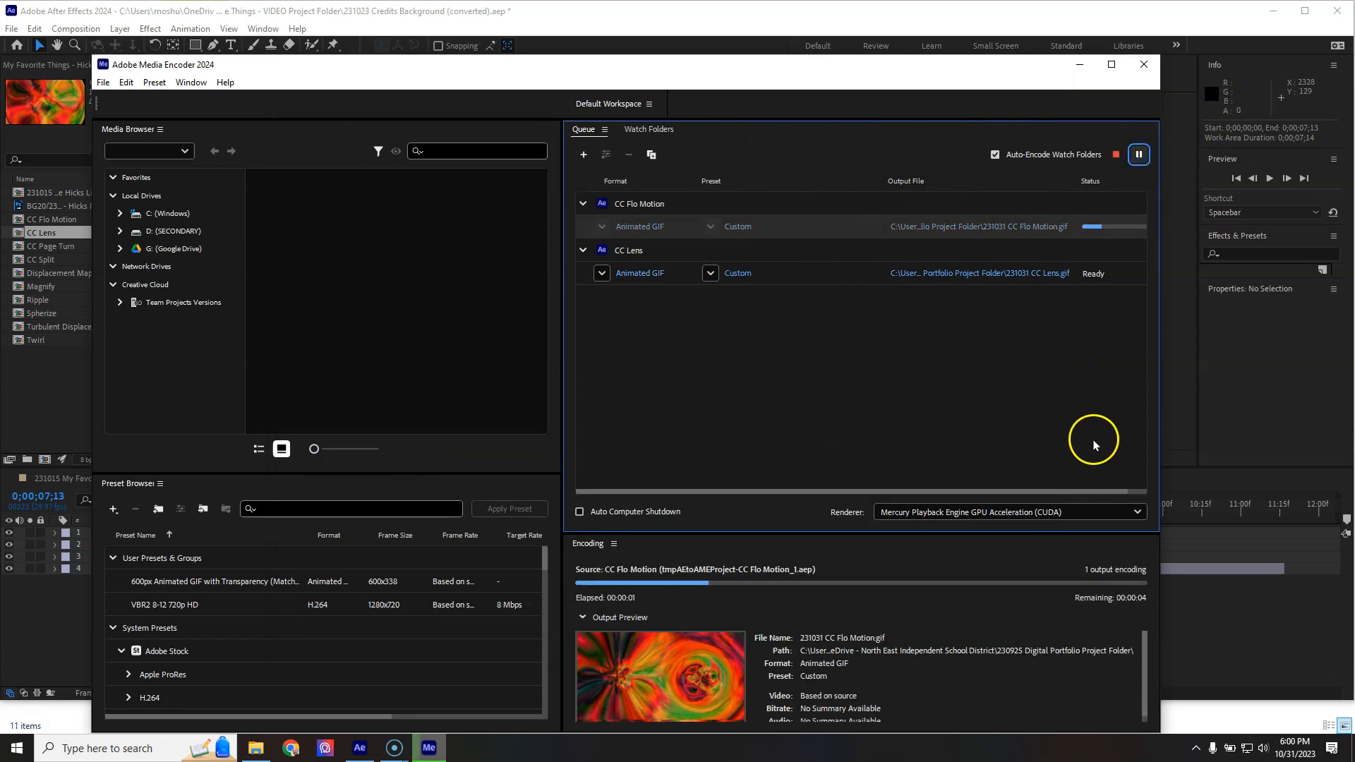
pyautogui.moveTo(1030, 429)
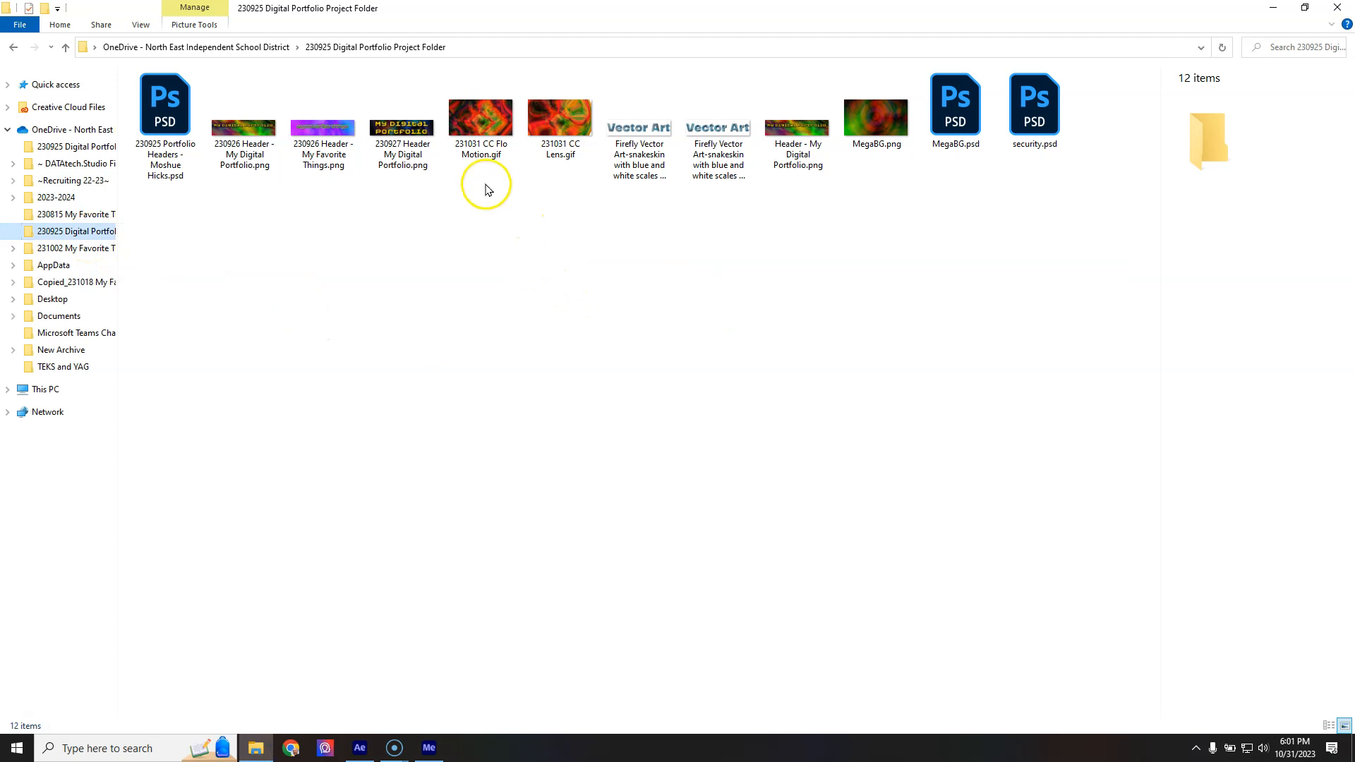
pyautogui.click(479, 116)
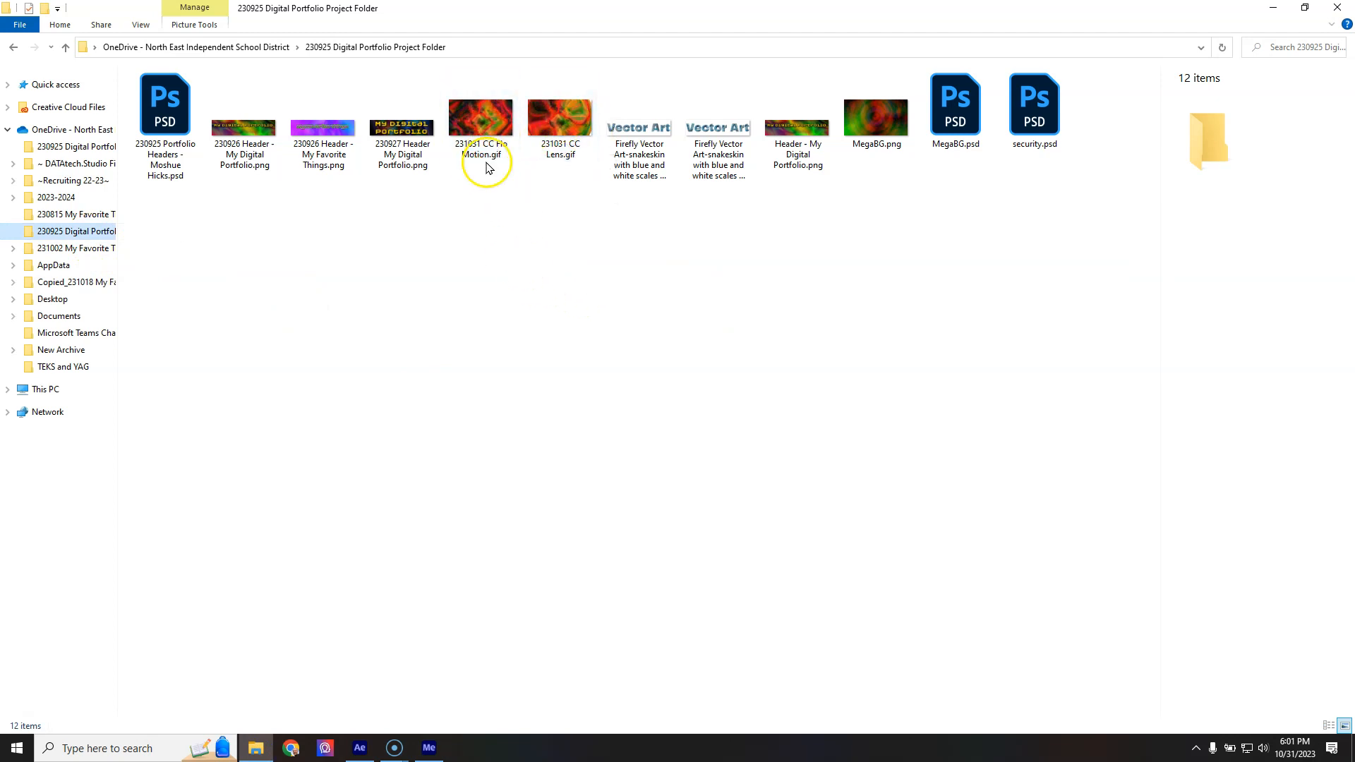
pyautogui.click(485, 116)
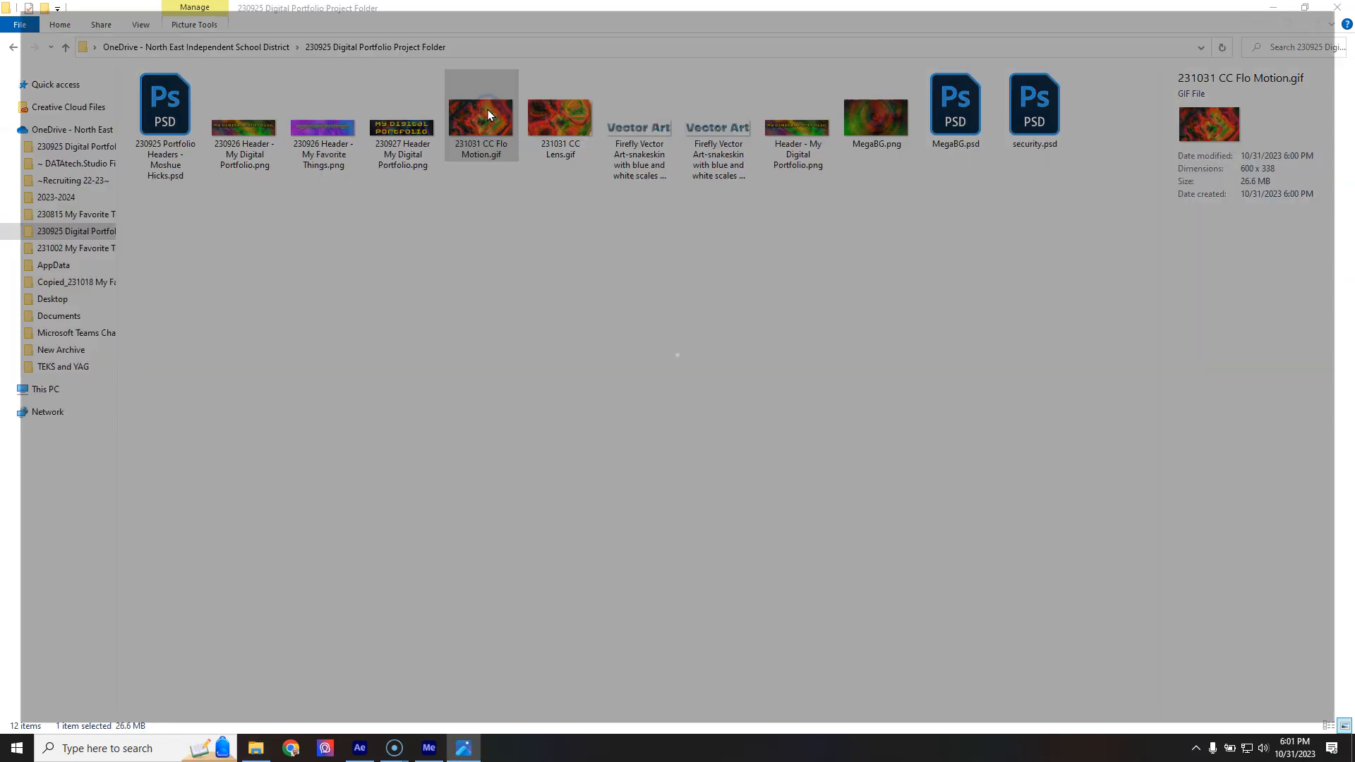
# - View 231031 CC Flo Motion.gif in Photos, then switch to 231031 CC Lens.gif
pyautogui.doubleClick(482, 118)
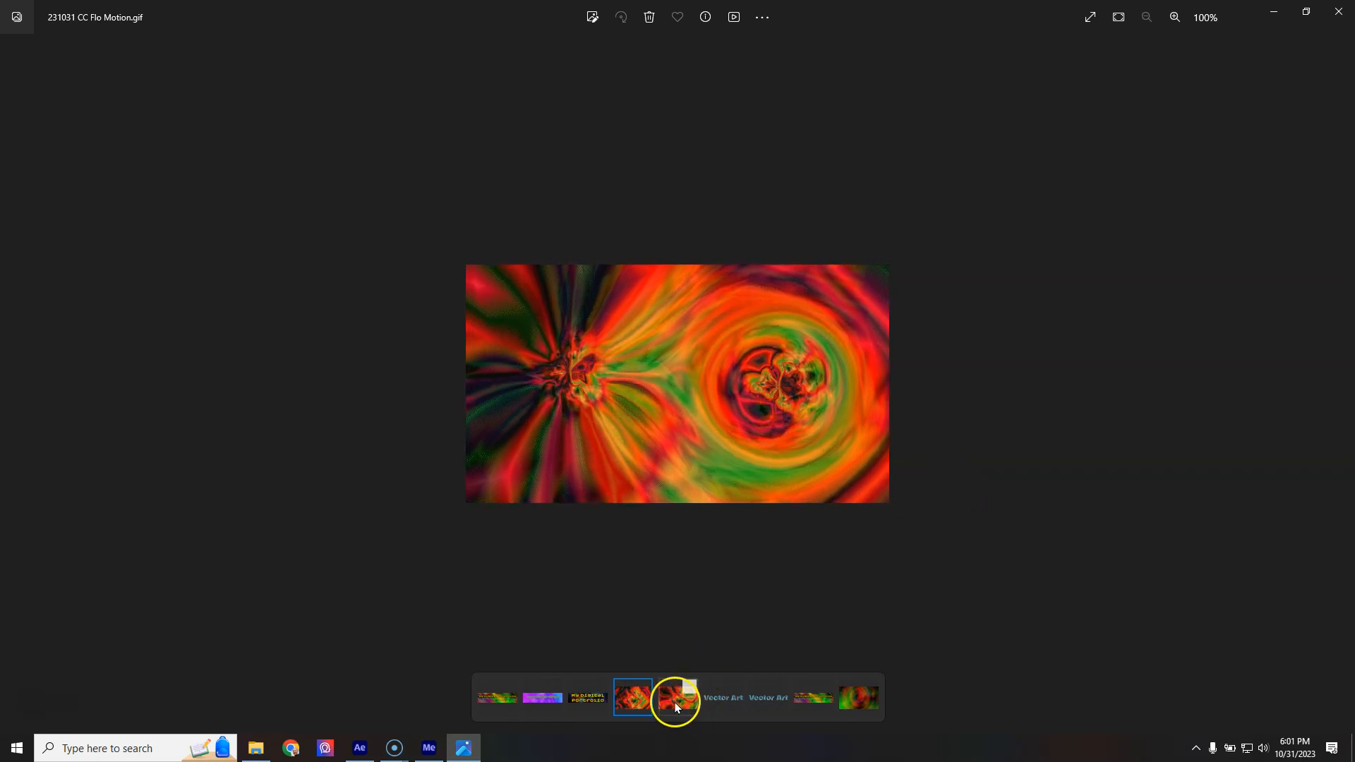
pyautogui.click(677, 698)
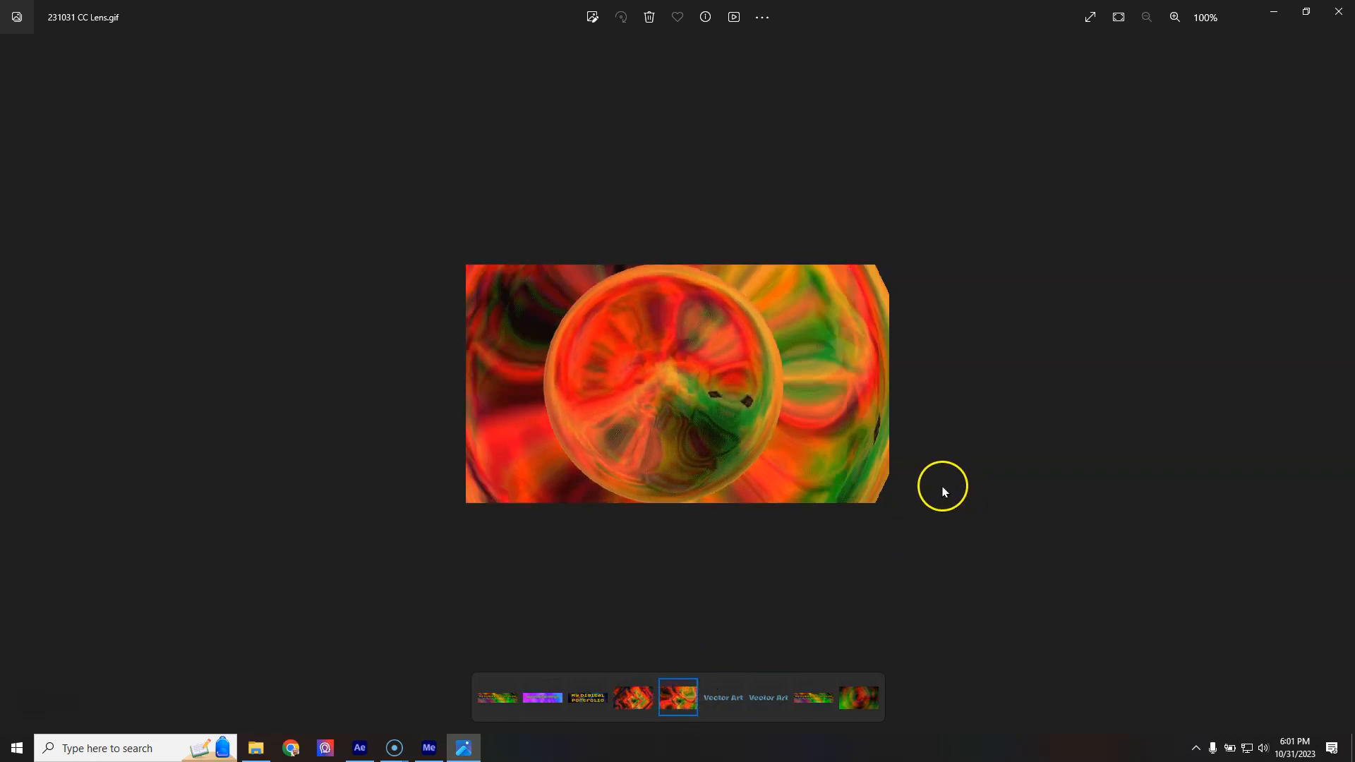